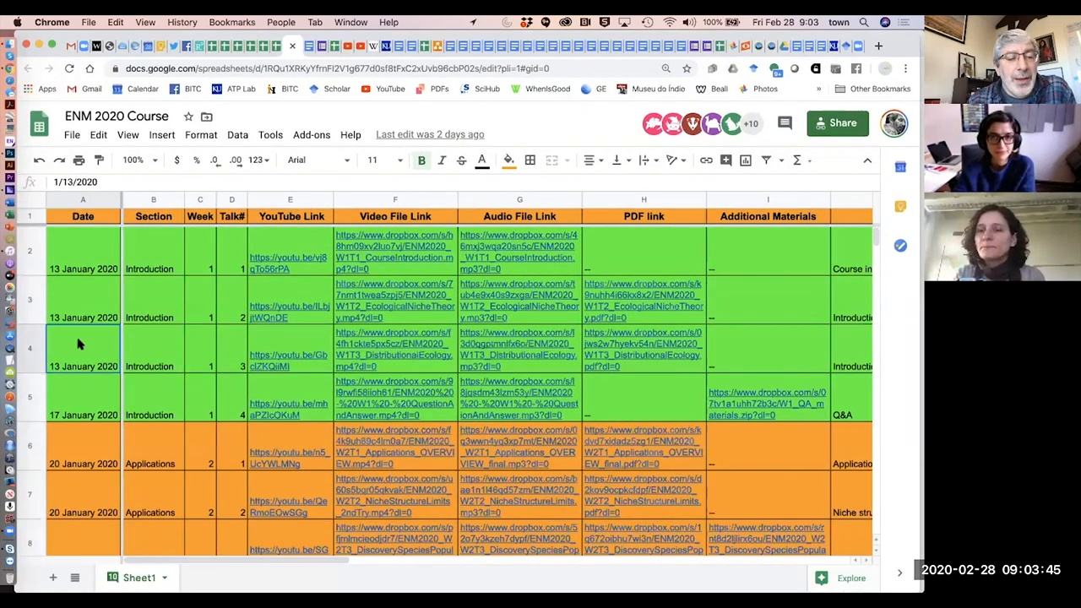
Step: Scroll the ENM 2020 Questions (Responses) sheet to view the latest submitted participant questions
scroll("down", 3)
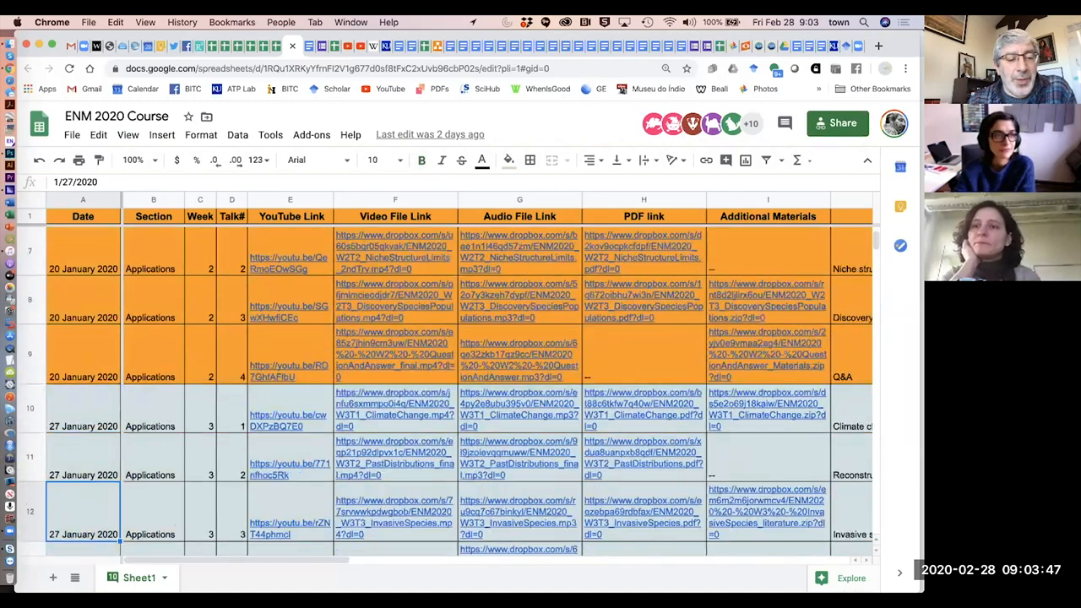
scroll("down", 3)
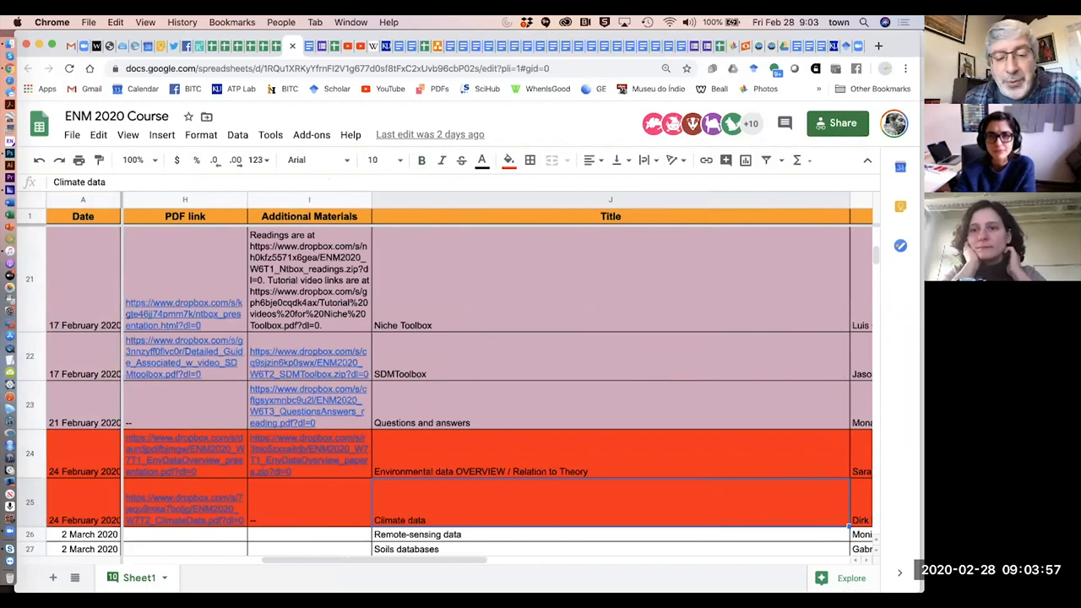
left_click(610, 471)
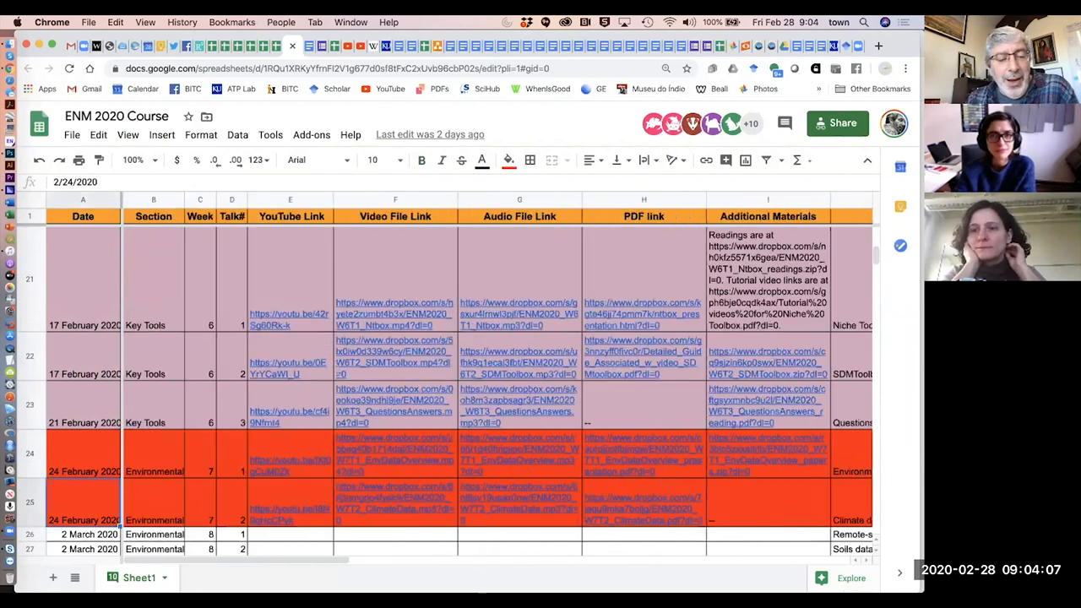
left_click(84, 535)
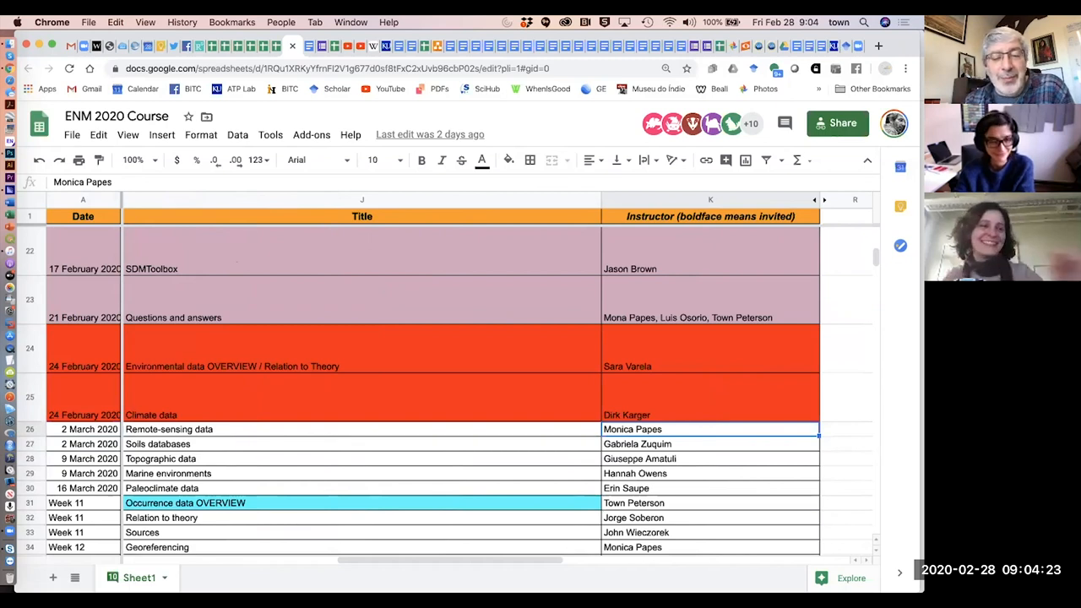
left_click(710, 444)
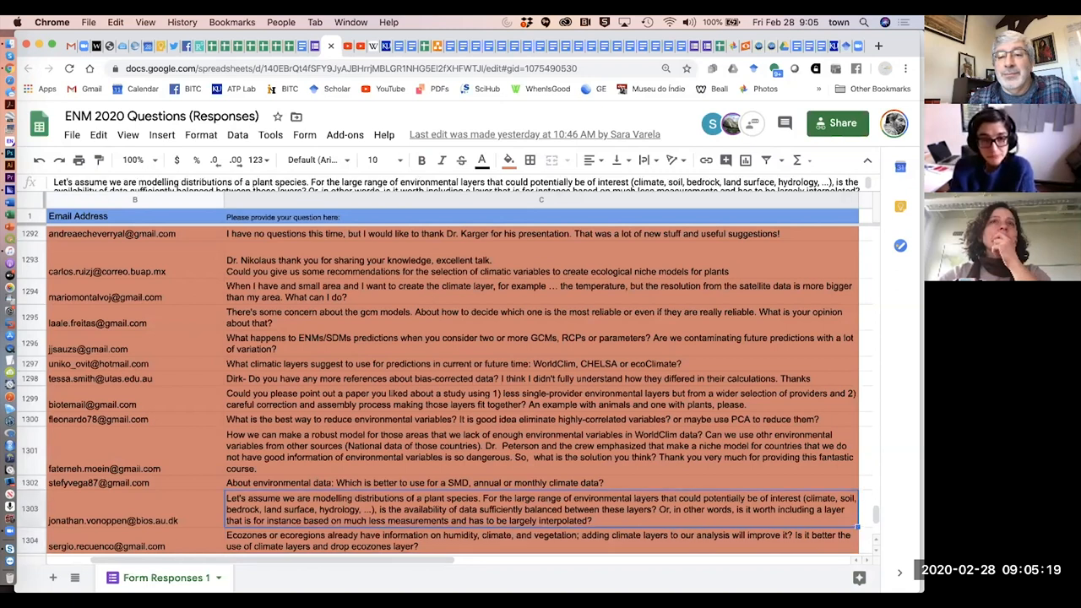
scroll("up", 3)
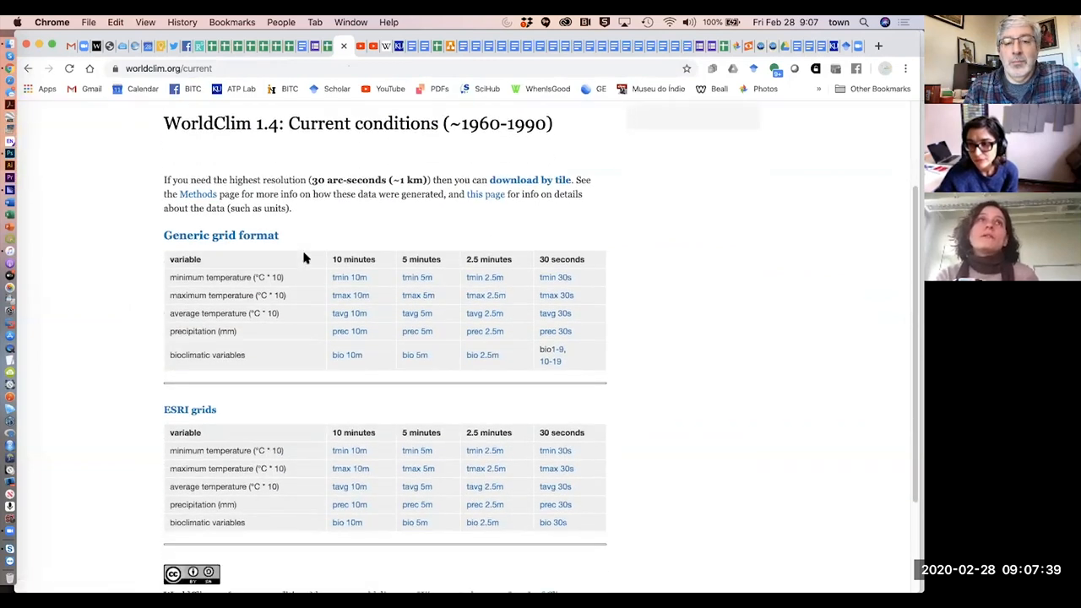
Step: Scroll the WorldClim 1.4 page down to the Generic grid and ESRI grids tables
scroll("down", 3)
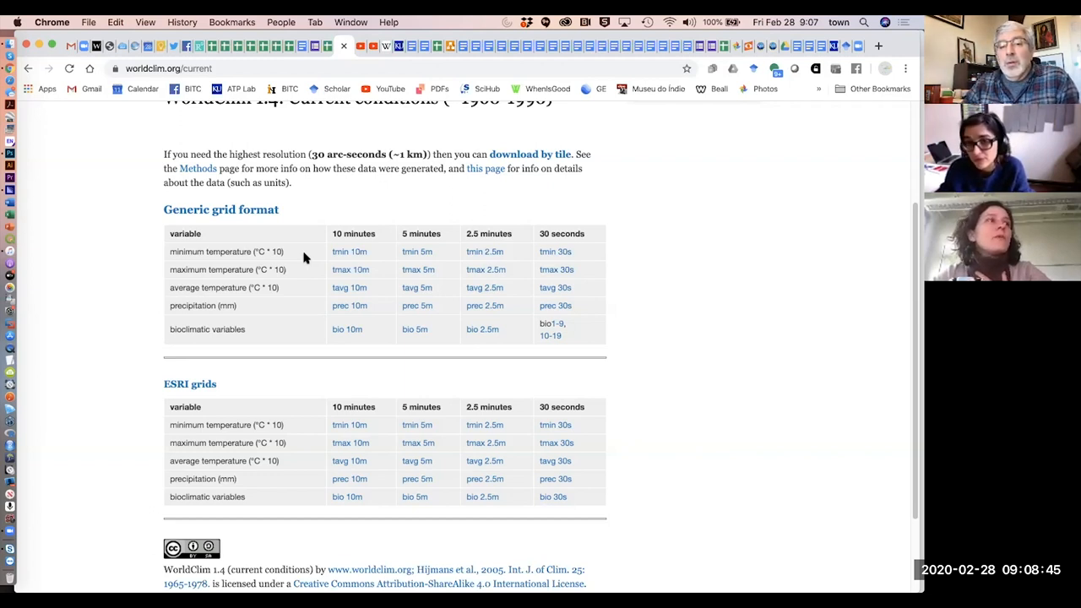
mouse_move(283, 275)
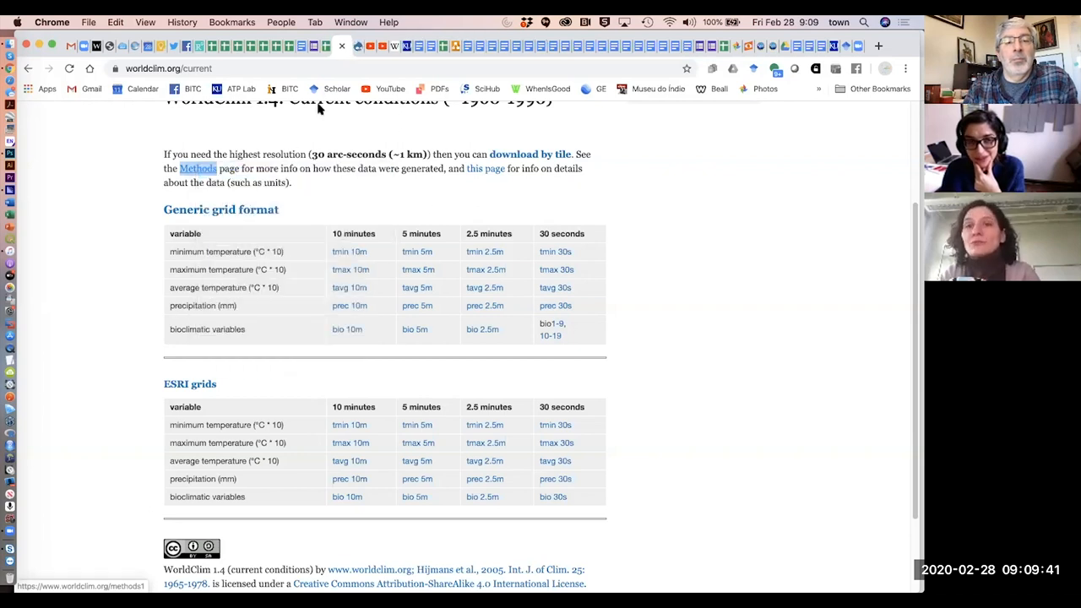
Step: Open the WorldClim version 1 Methods page and scroll down through it
left_click(197, 169)
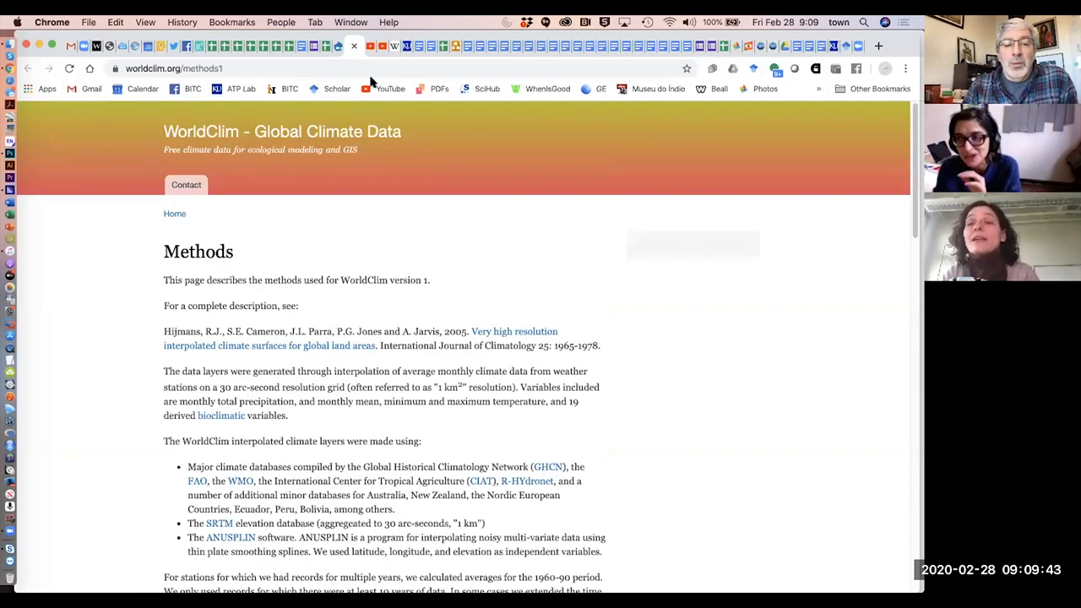
scroll("down", 3)
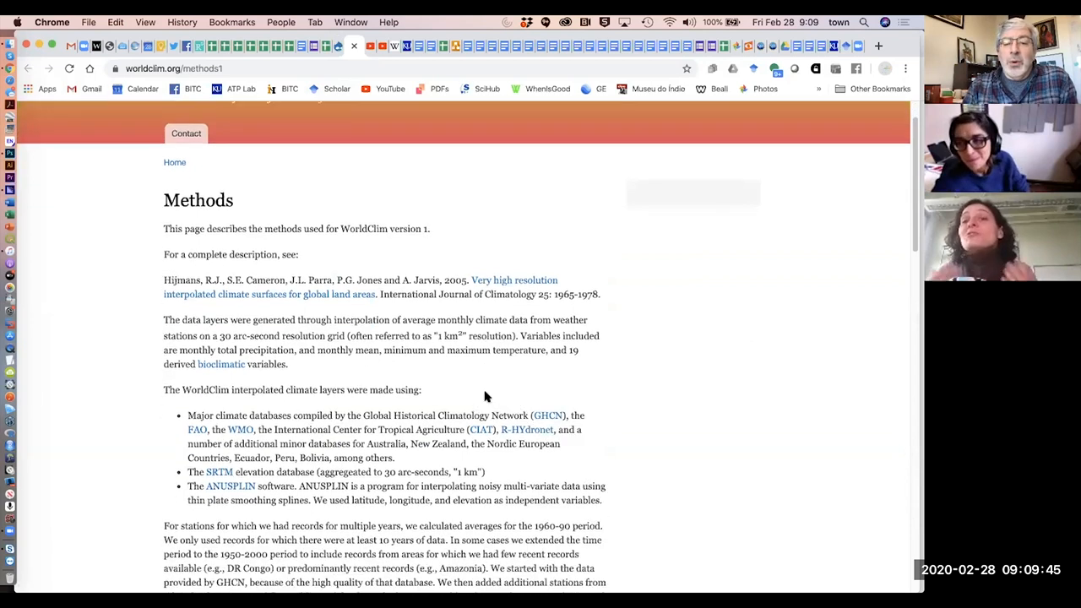
scroll("down", 3)
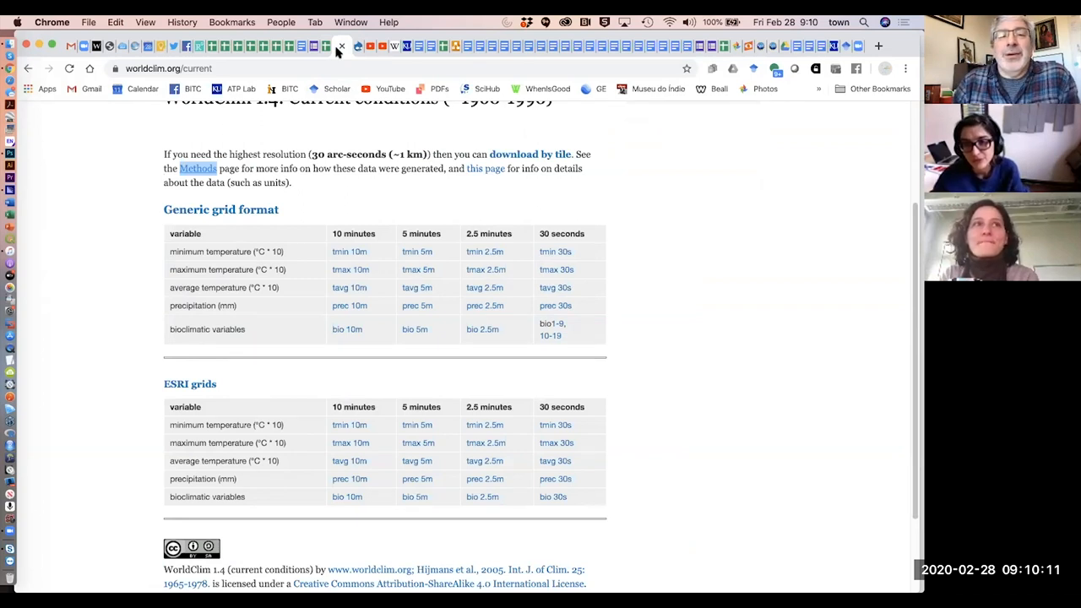
left_click(197, 168)
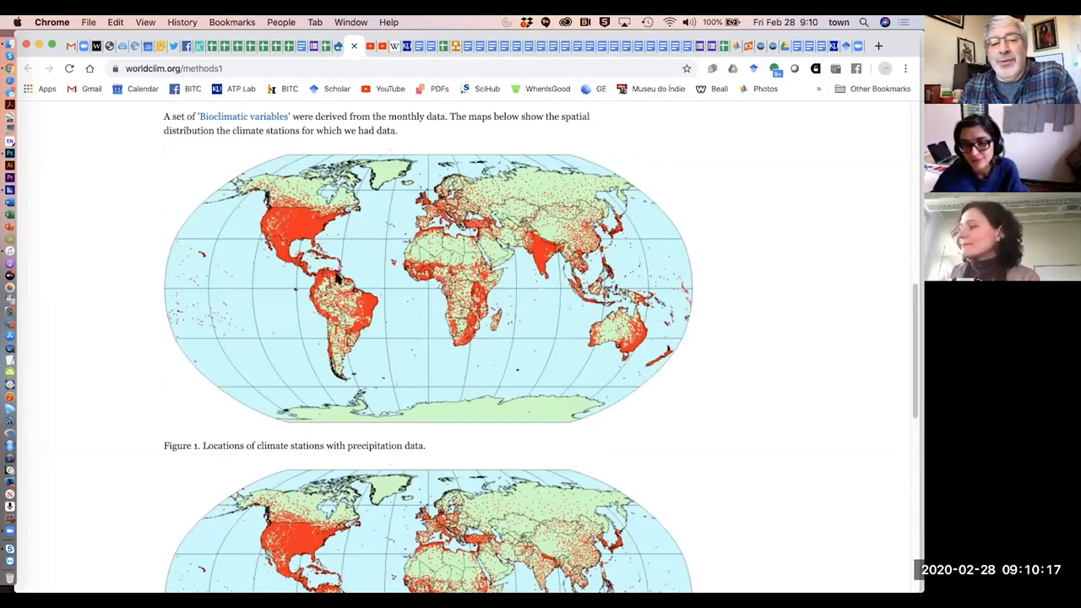
mouse_move(362, 240)
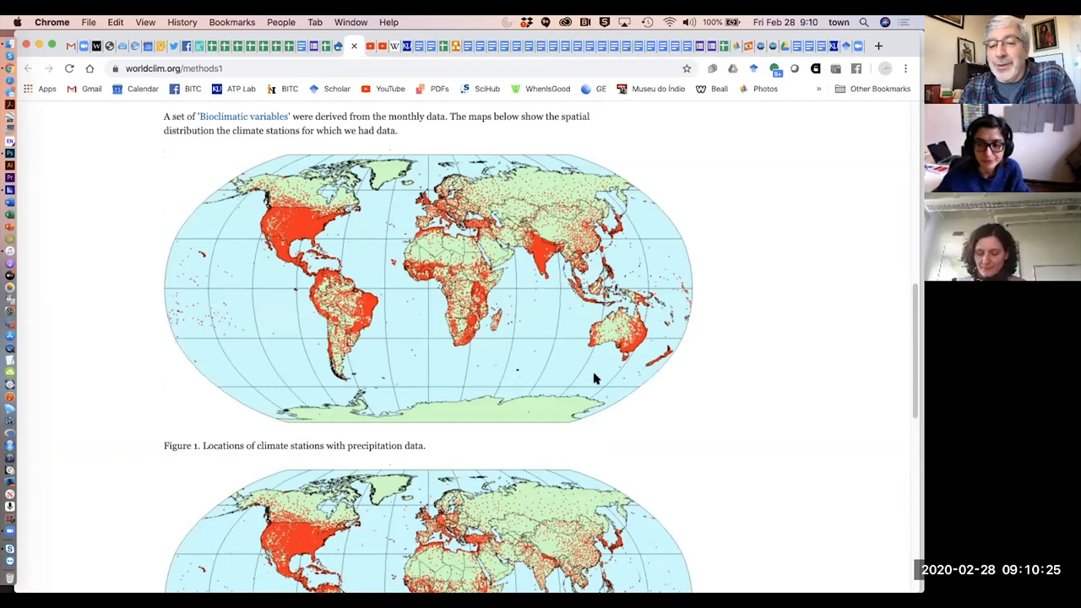
mouse_move(634, 408)
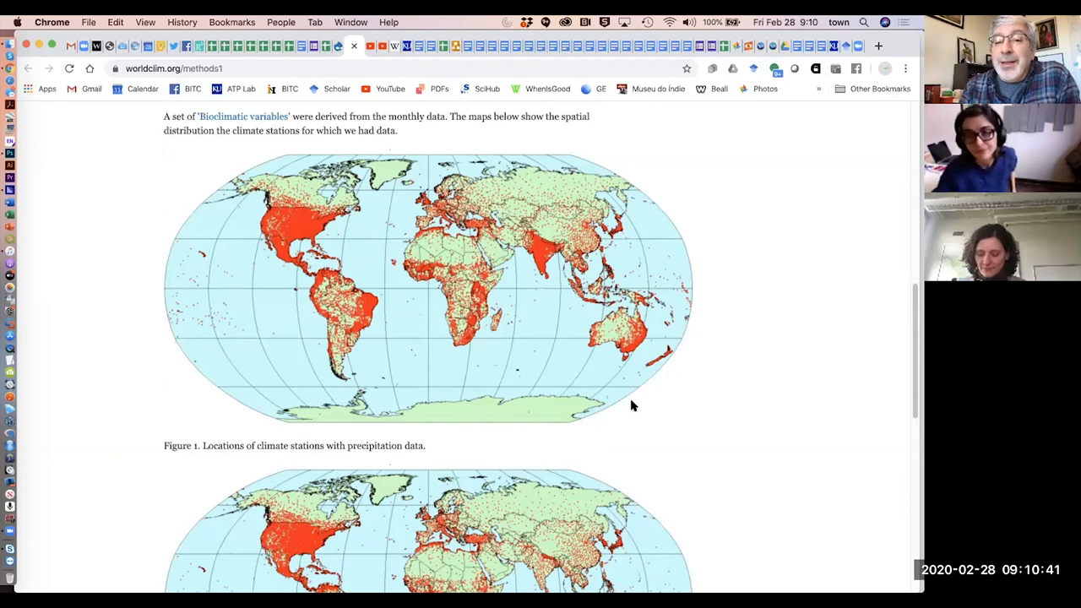
mouse_move(632, 218)
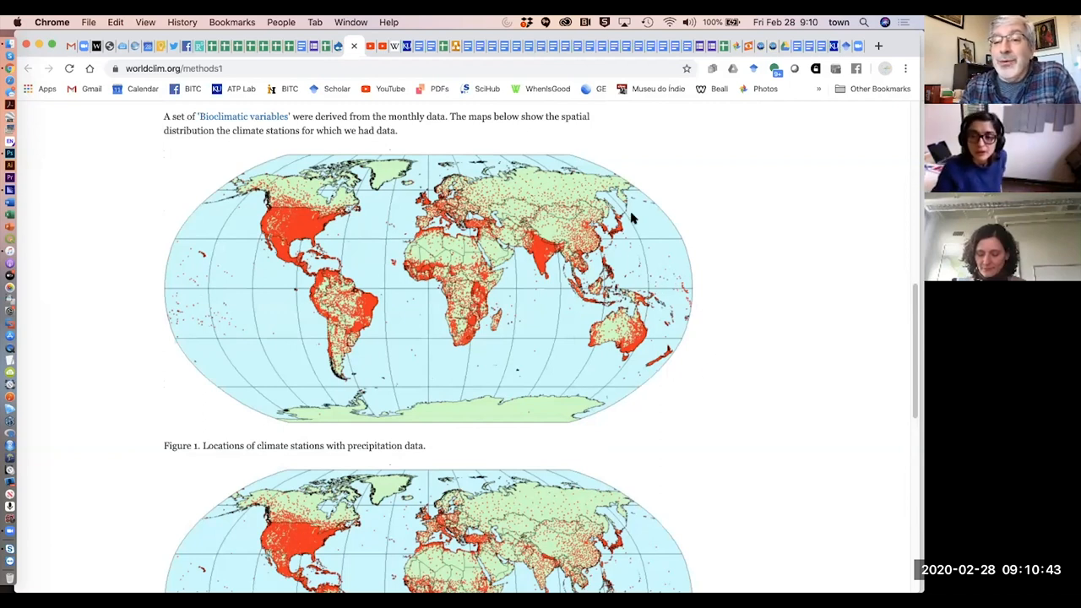
mouse_move(452, 244)
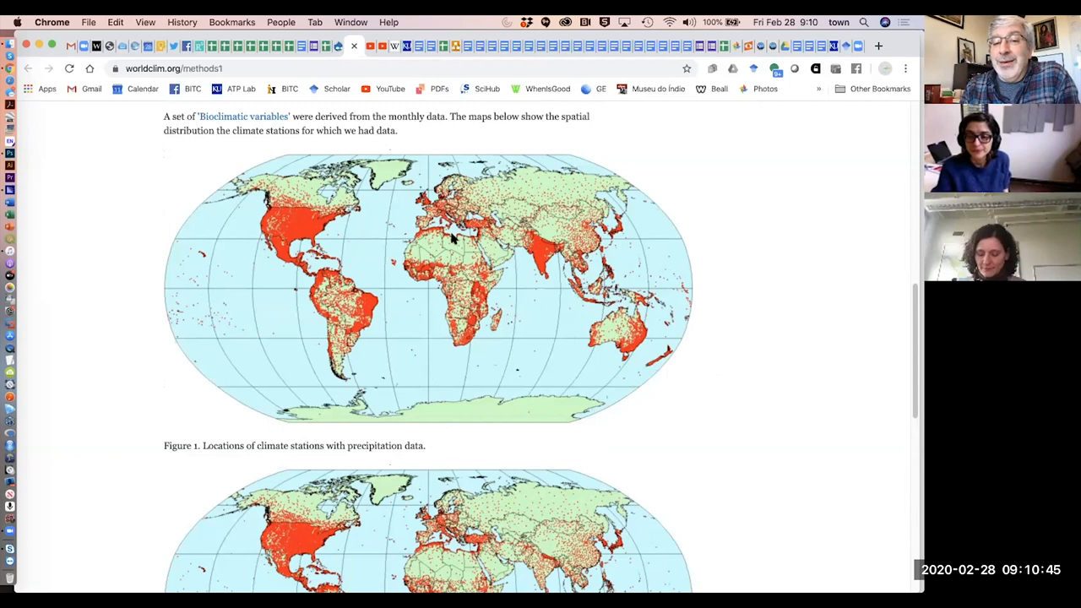
mouse_move(347, 302)
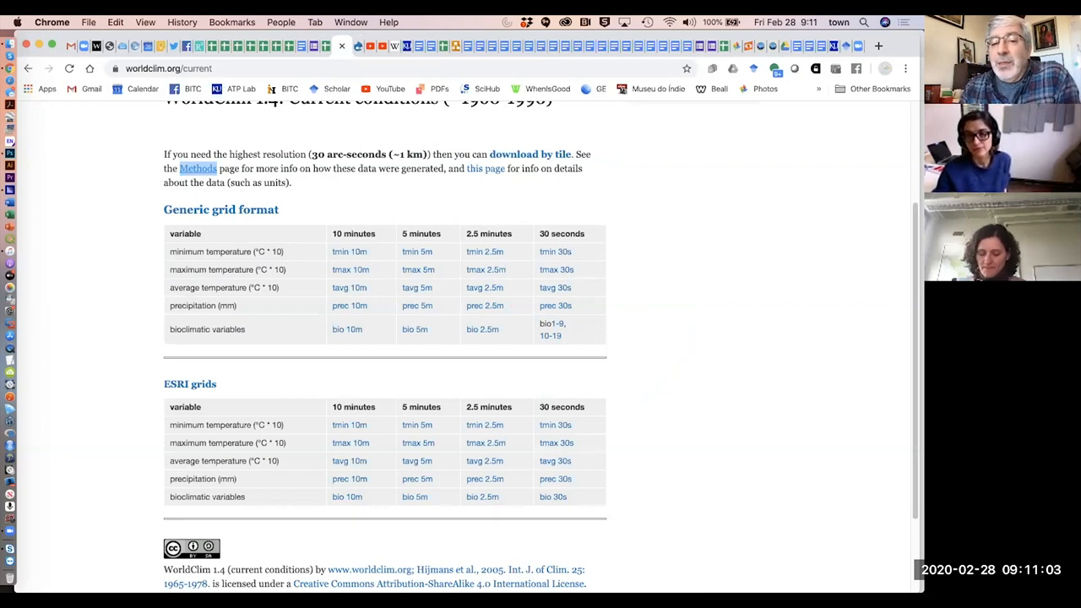
mouse_move(529, 316)
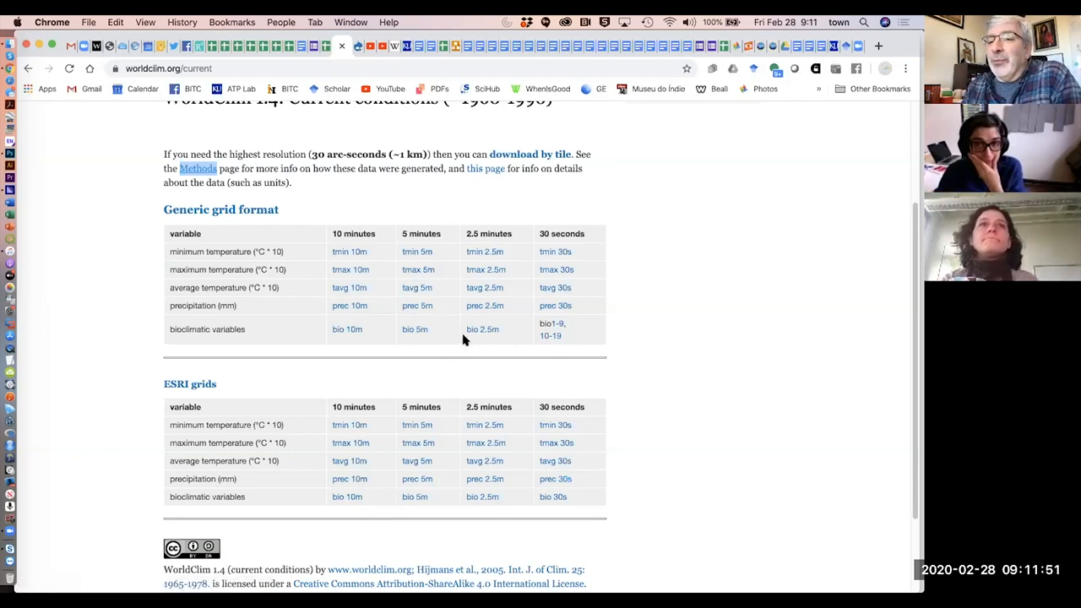
mouse_move(468, 349)
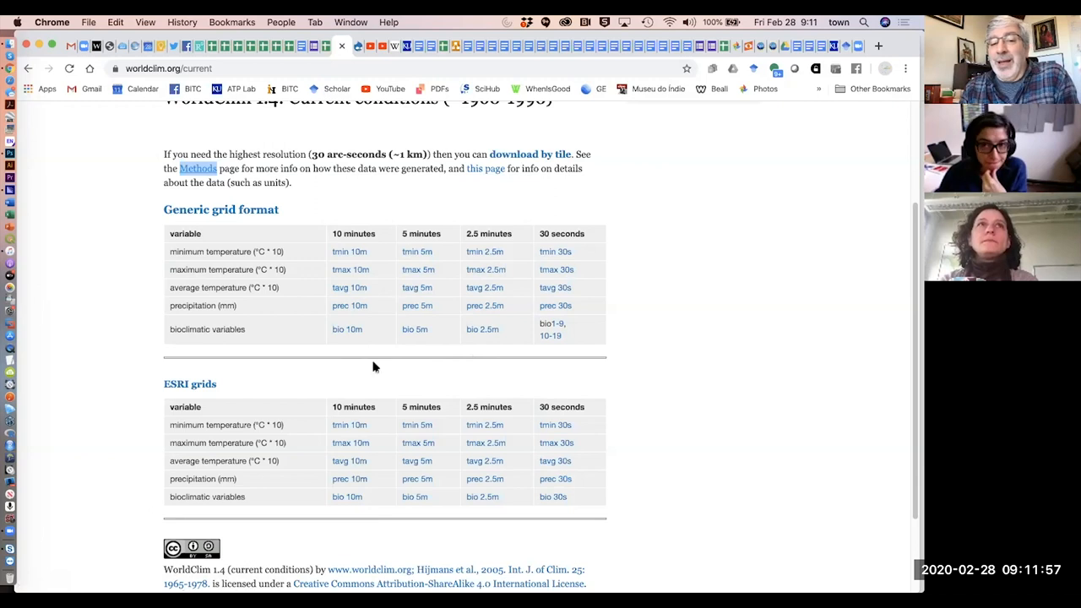
mouse_move(307, 303)
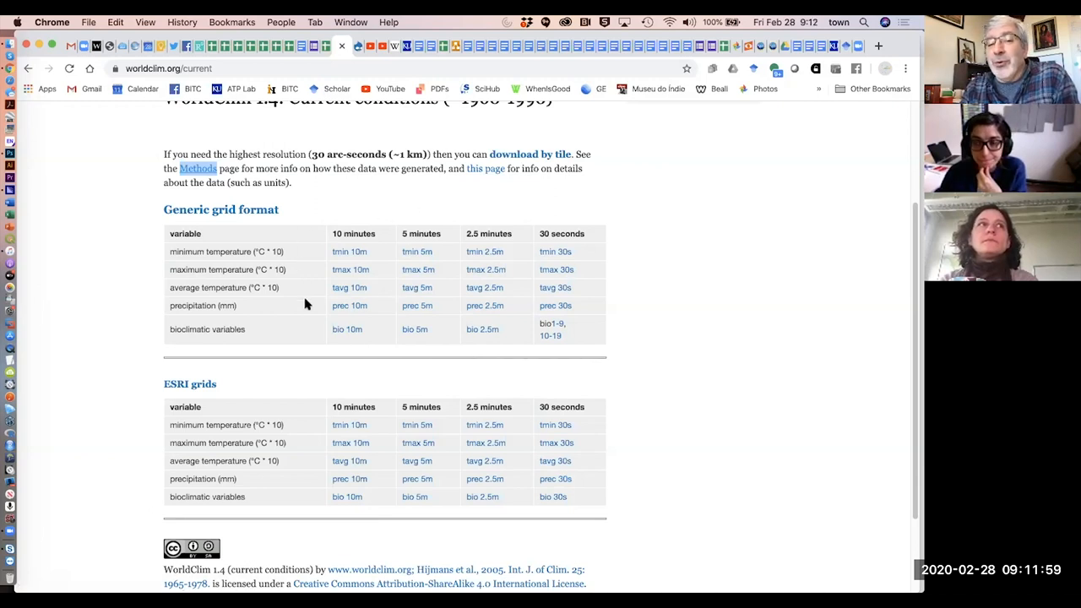
mouse_move(320, 275)
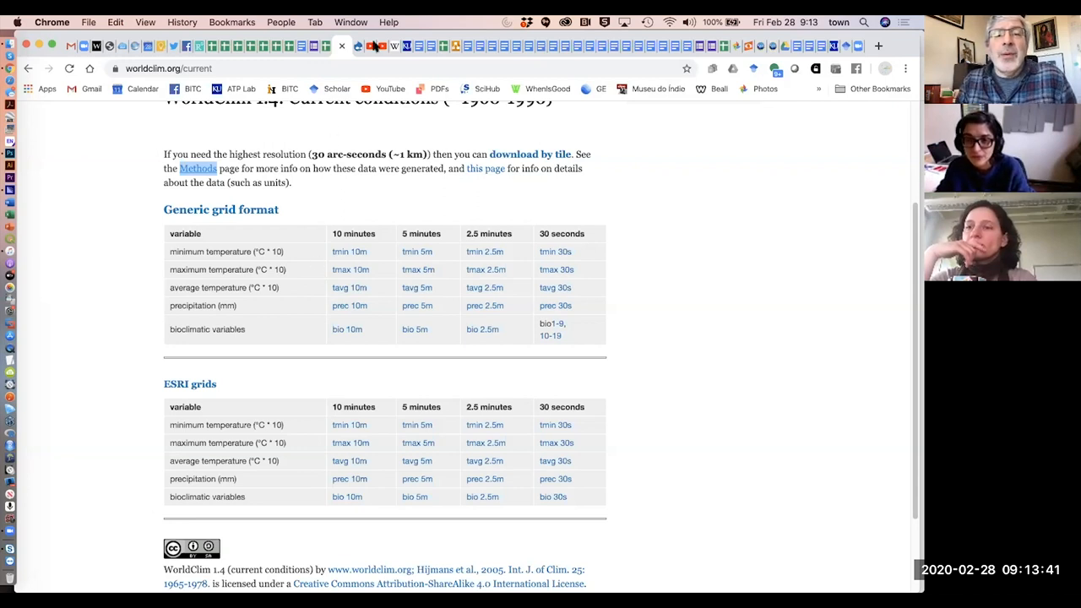
Step: Search Google for 'manis georeferencing calculator' from the address bar
left_click(197, 168)
type("mat")
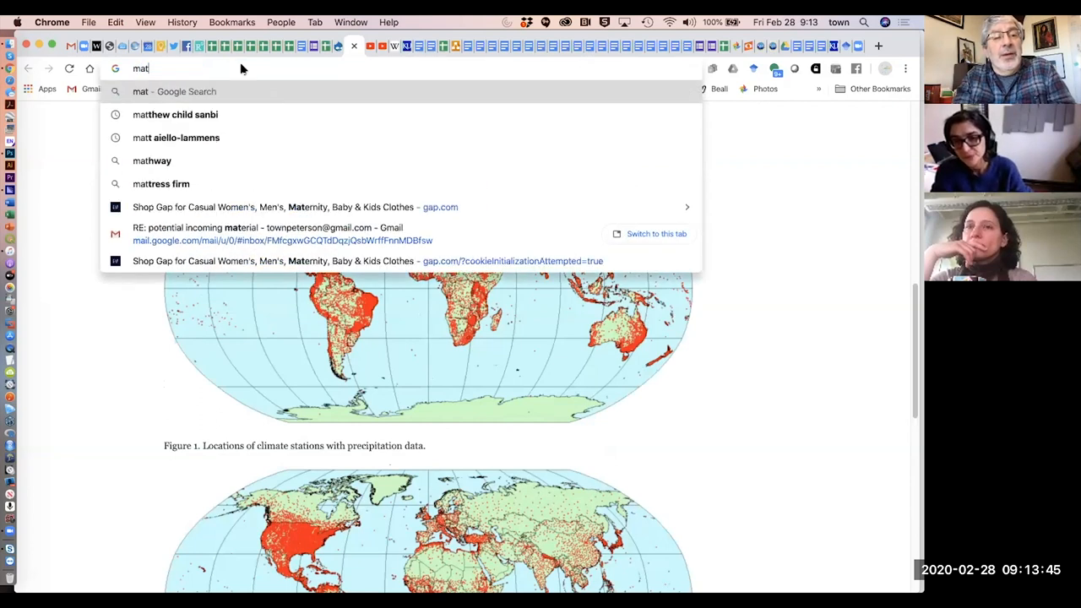
type("manis")
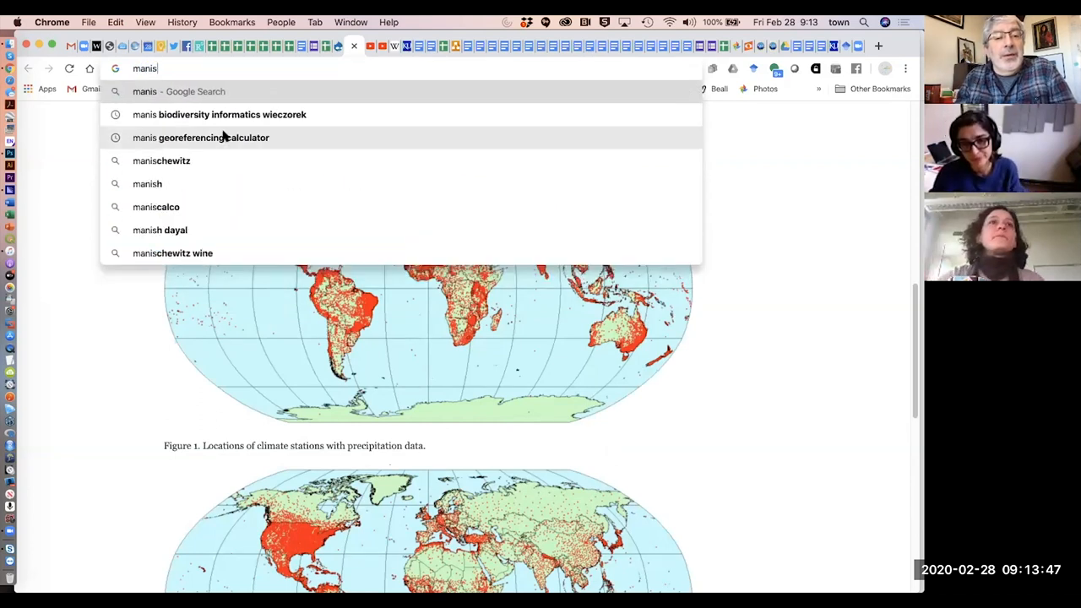
left_click(212, 137)
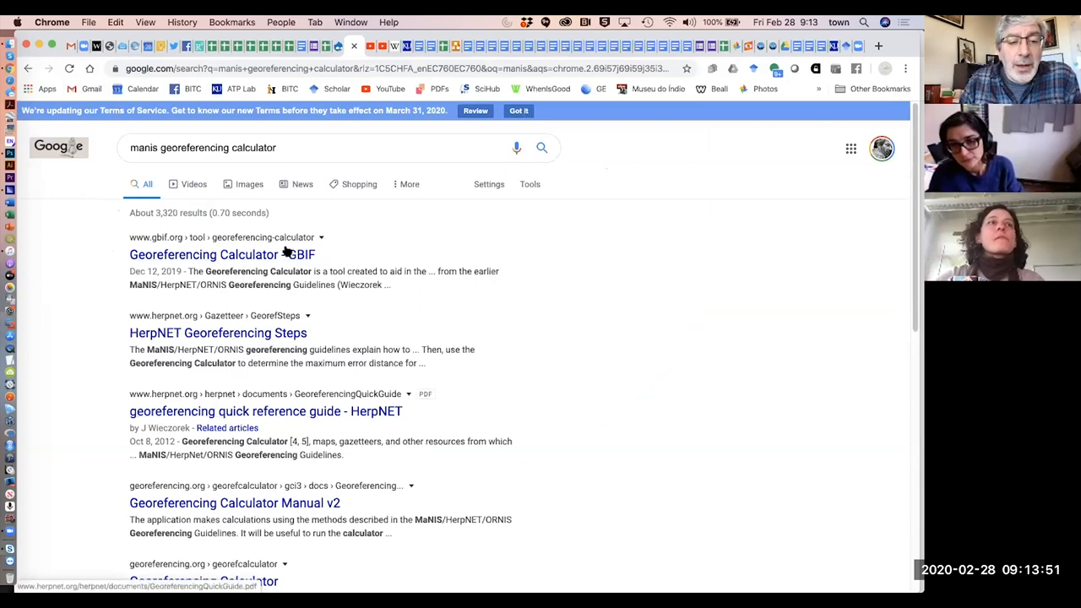
Step: Open the GBIF Georeferencing Calculator page from the search results
left_click(205, 255)
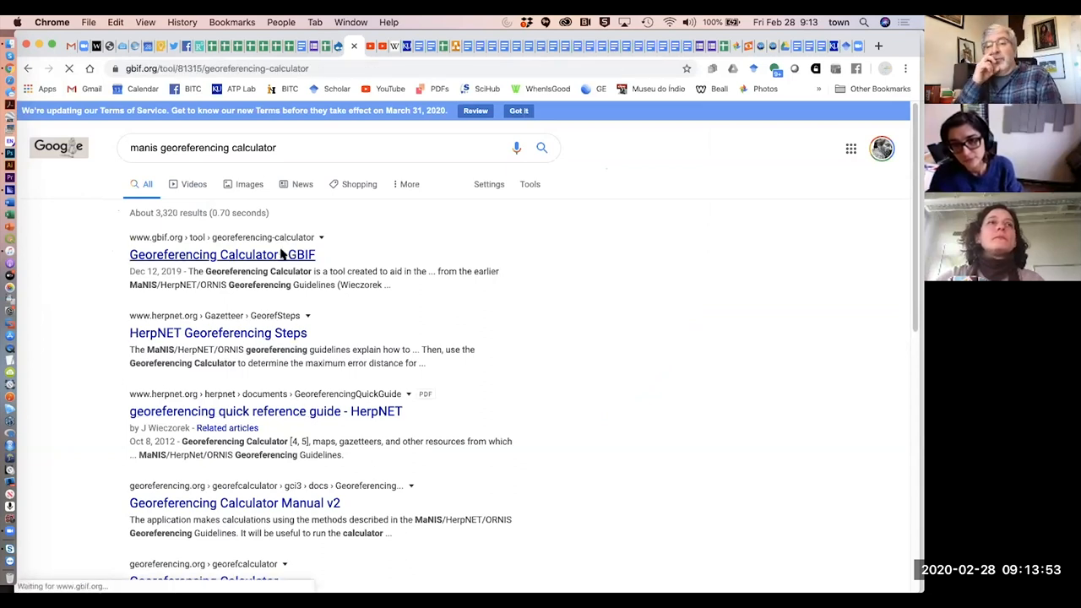
left_click(206, 255)
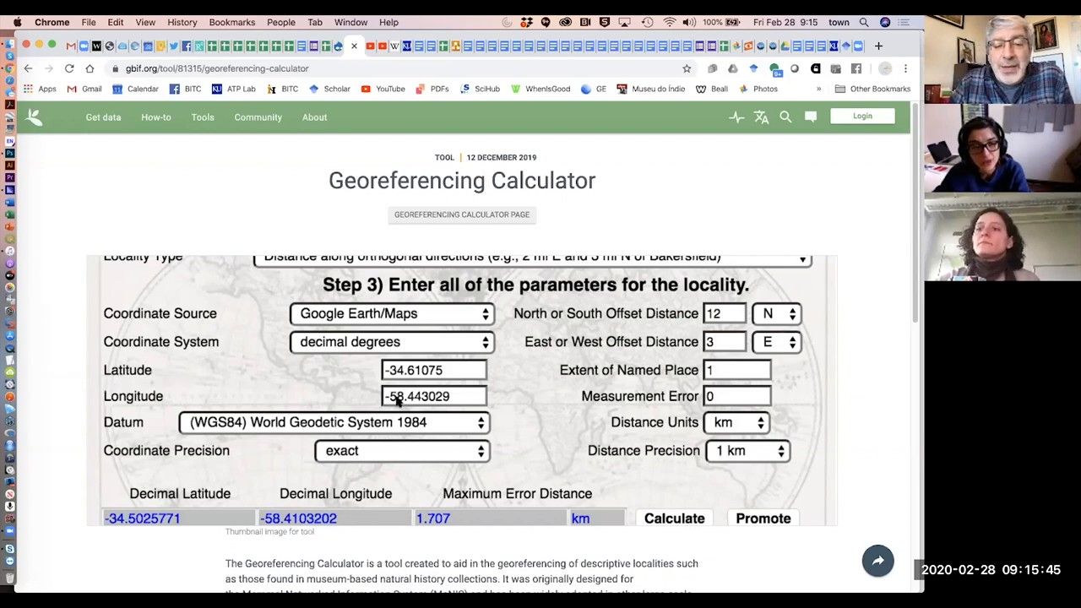
mouse_move(378, 357)
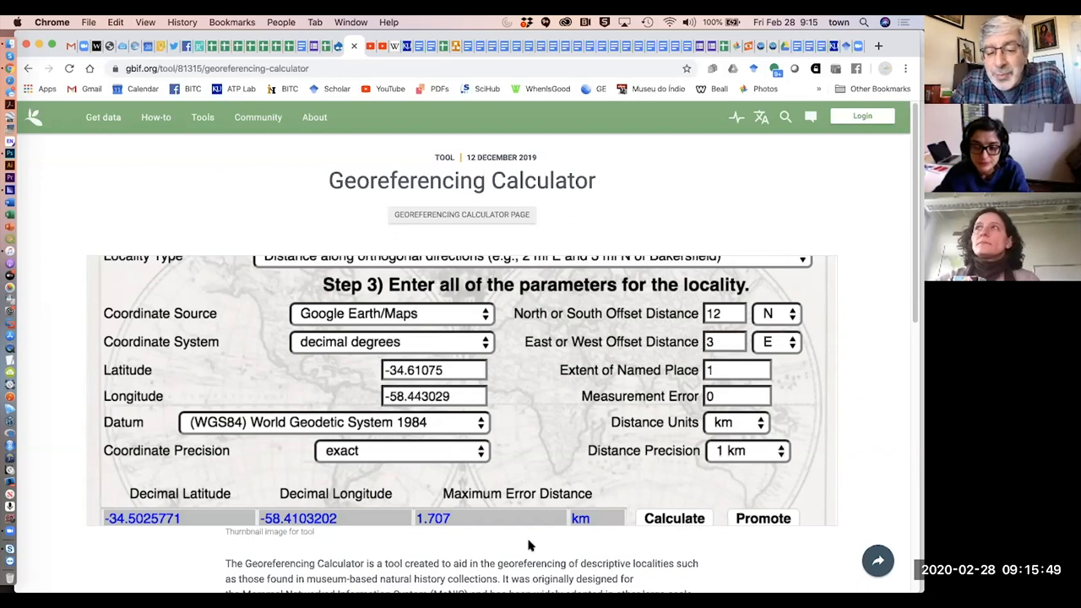
mouse_move(440, 537)
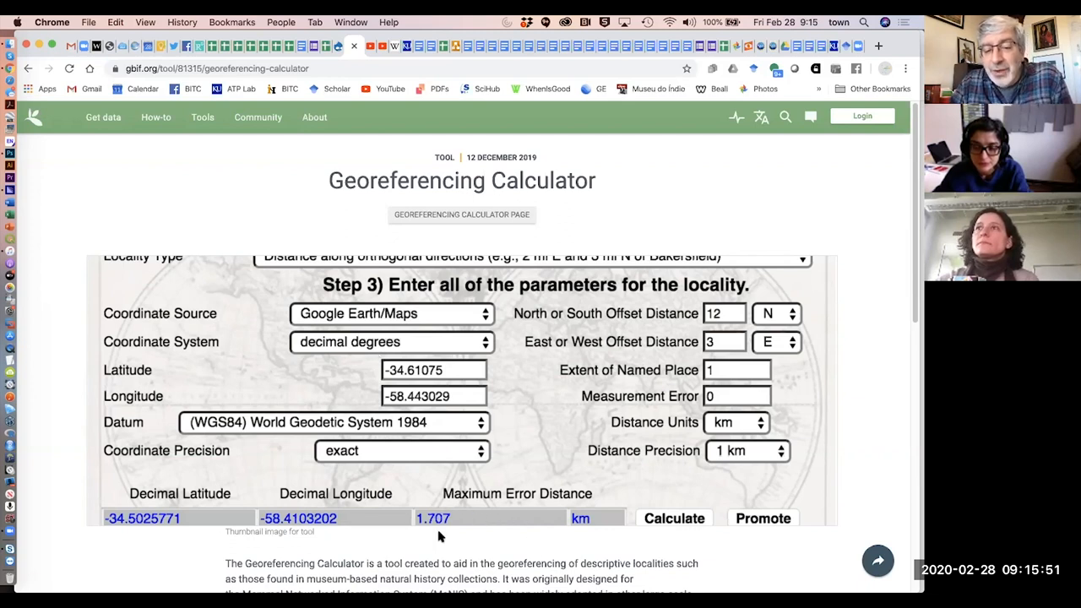
mouse_move(394, 513)
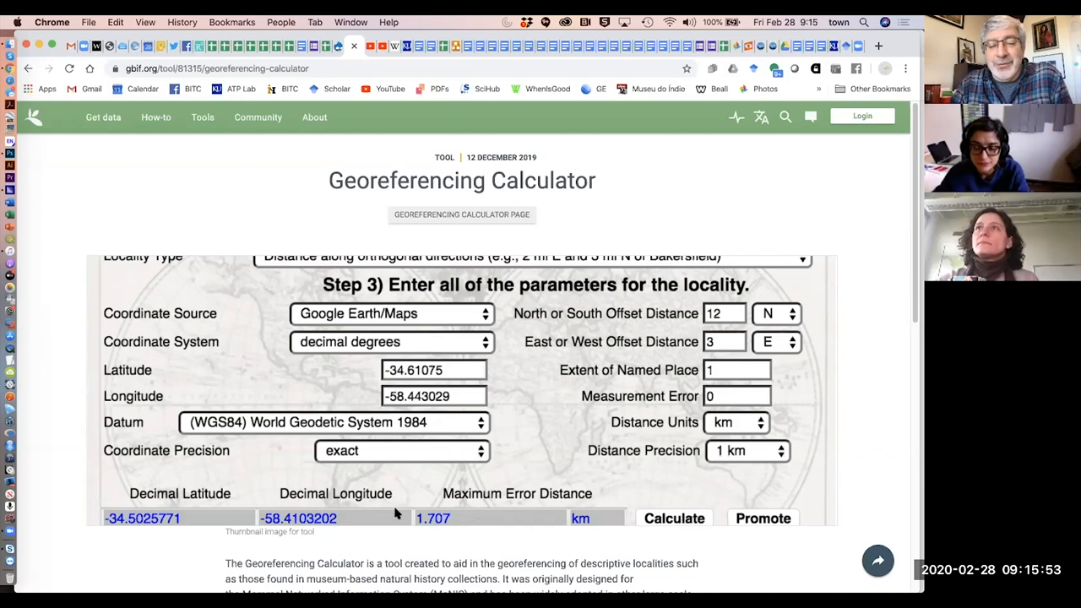
mouse_move(377, 363)
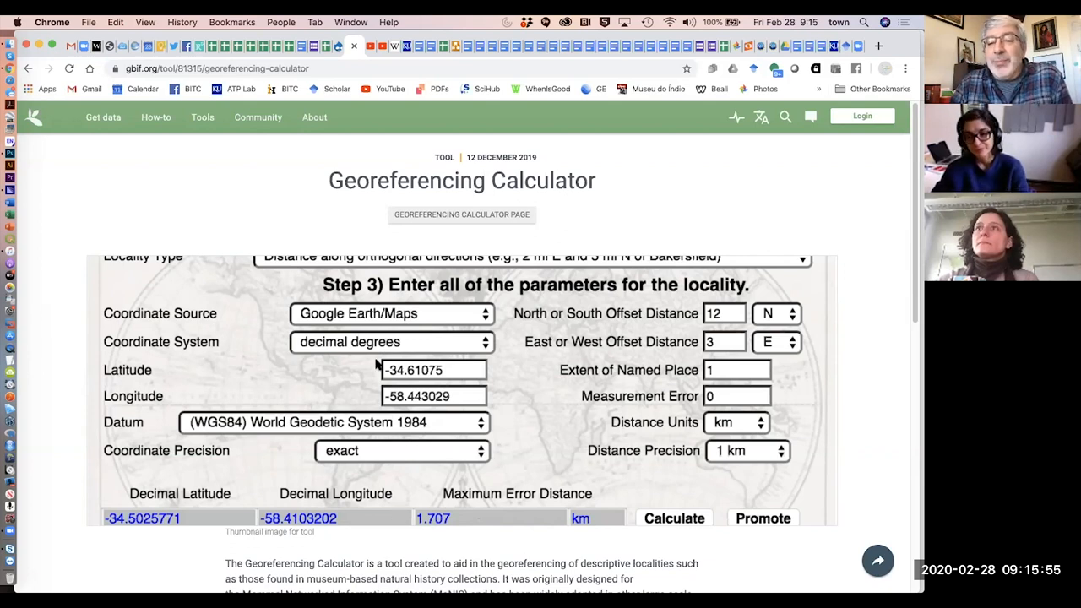
mouse_move(423, 403)
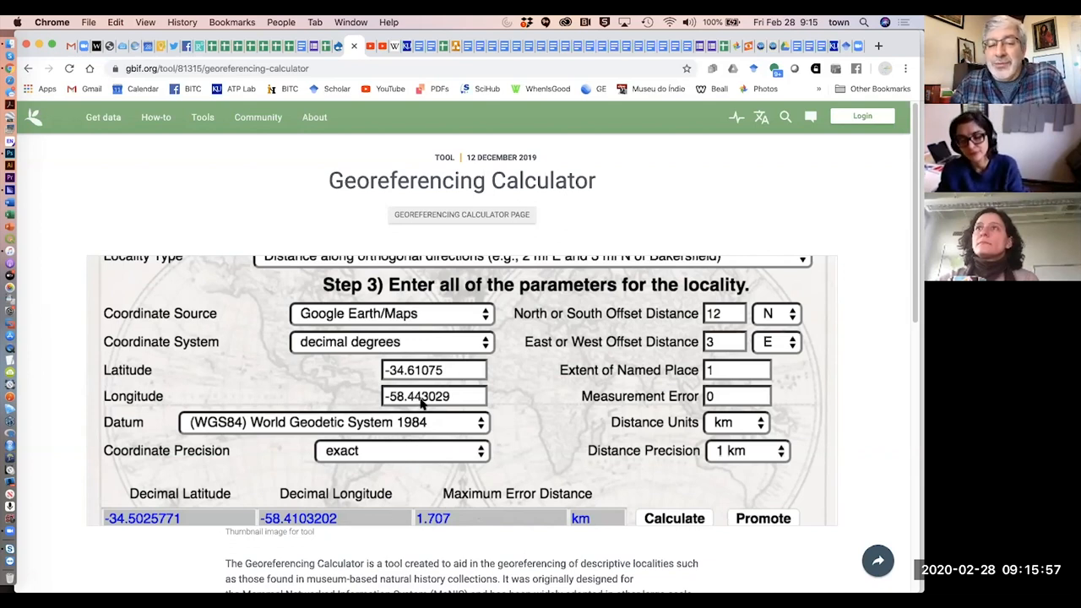
mouse_move(448, 399)
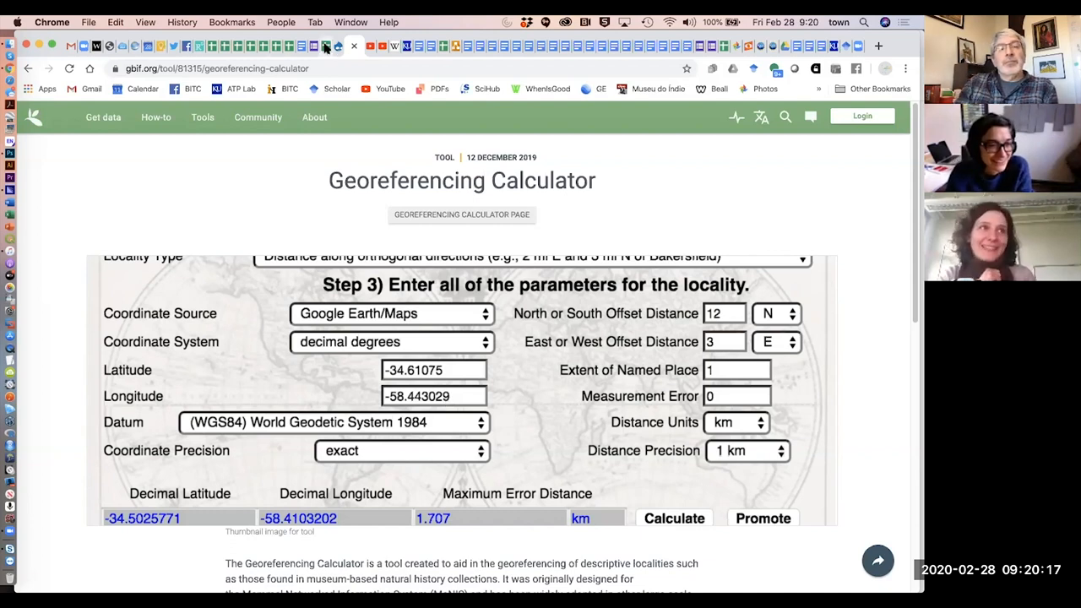
left_click(339, 46)
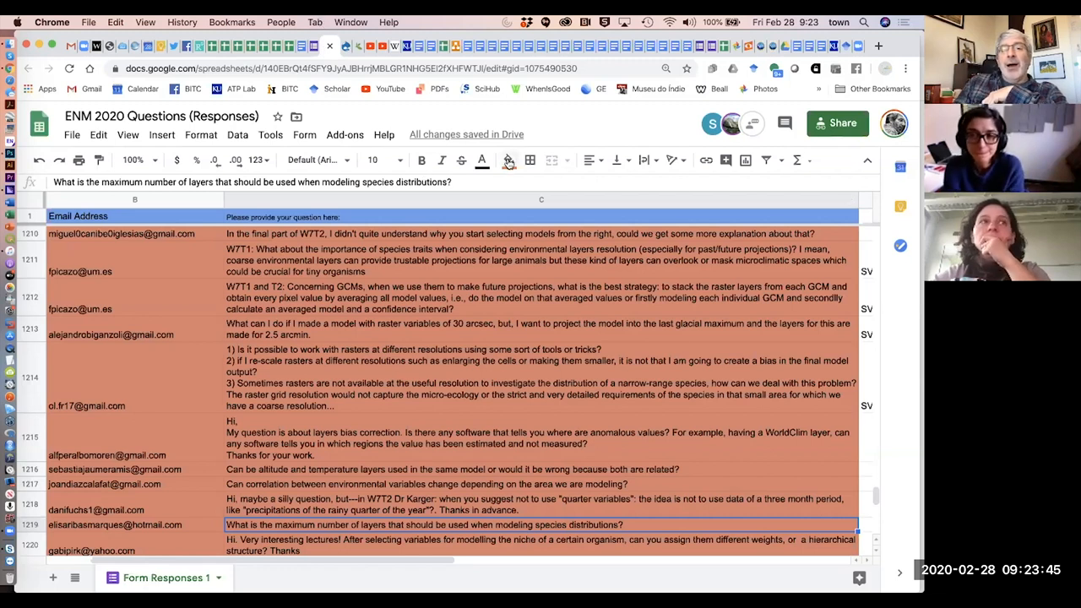
Step: Apply the fill colour to the quarter-variables question row in the sheet
left_click(508, 159)
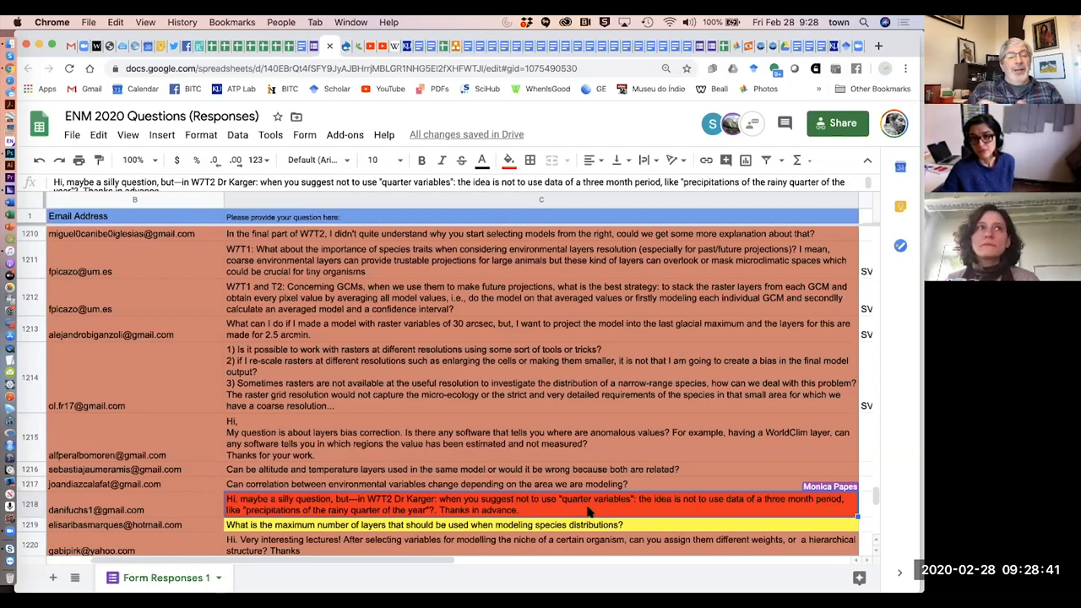
mouse_move(9, 239)
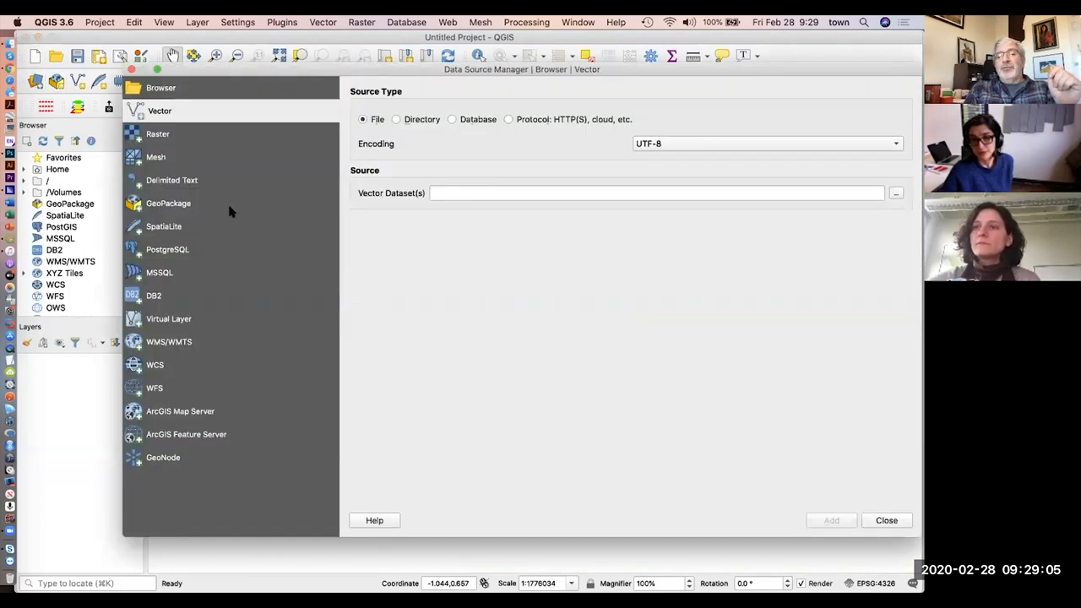
Step: Switch the Data Source Manager to the Raster page with File source type
left_click(160, 133)
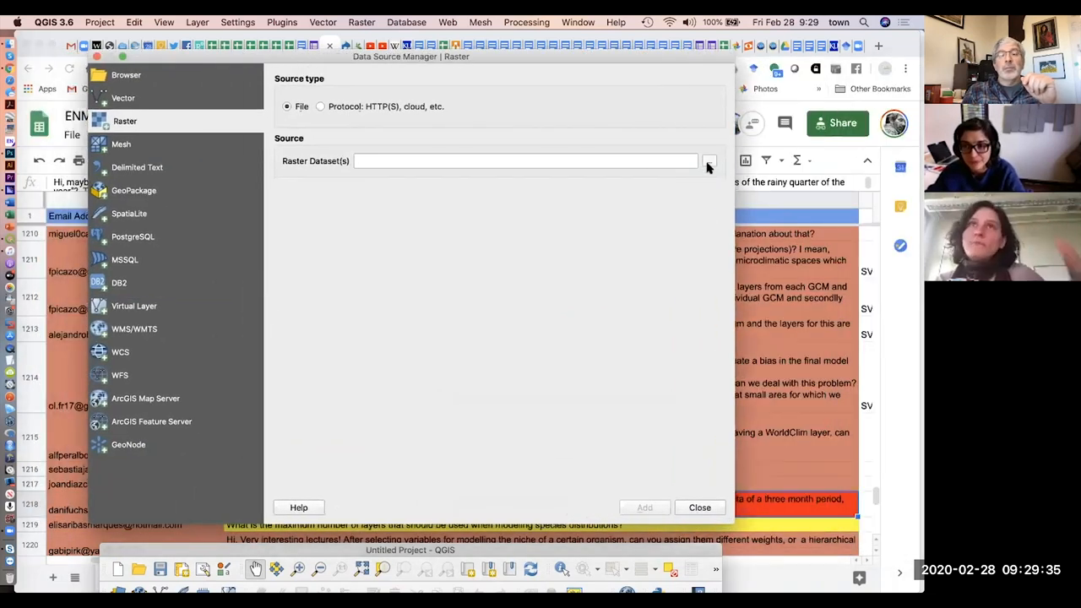
Step: Browse Dropbox (ATP) > Data > Climate > WC_1pt4_30s > bio_19 for the w001001.adf raster
left_click(709, 161)
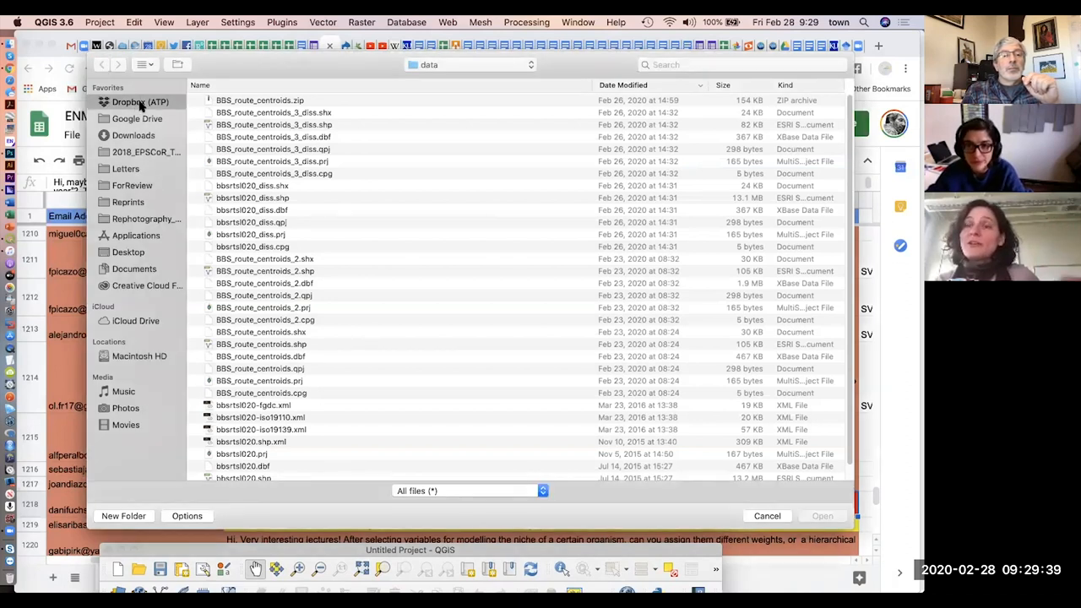
left_click(140, 101)
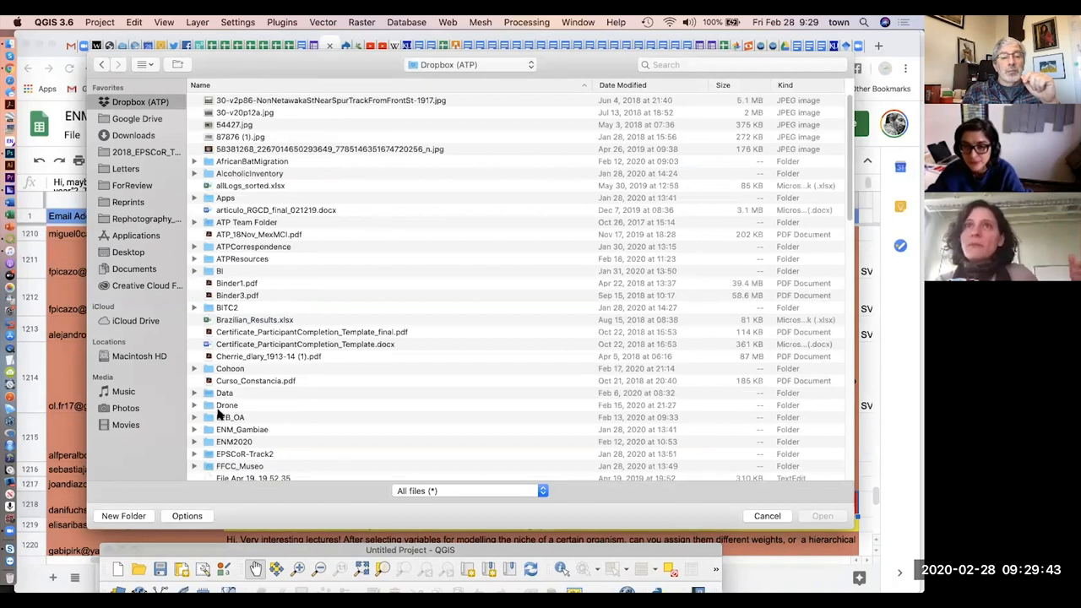
double_click(224, 393)
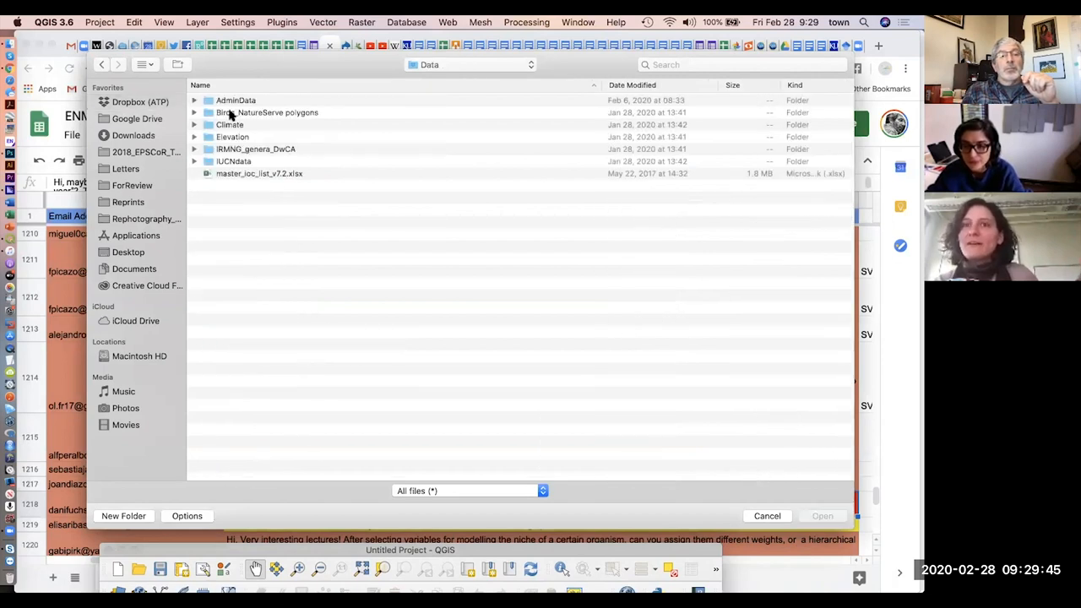
double_click(229, 124)
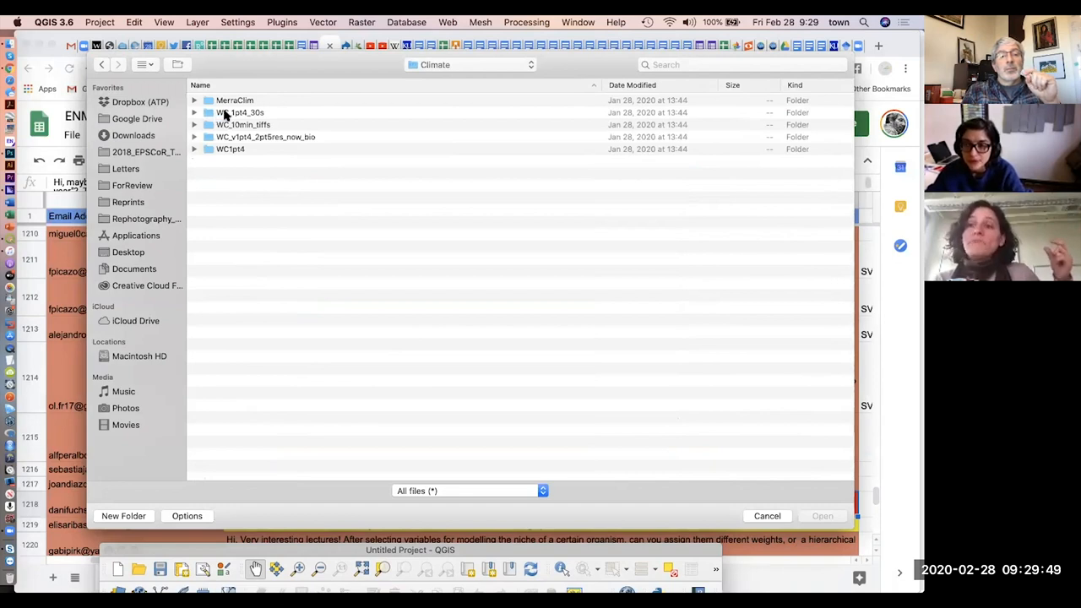
left_click(240, 112)
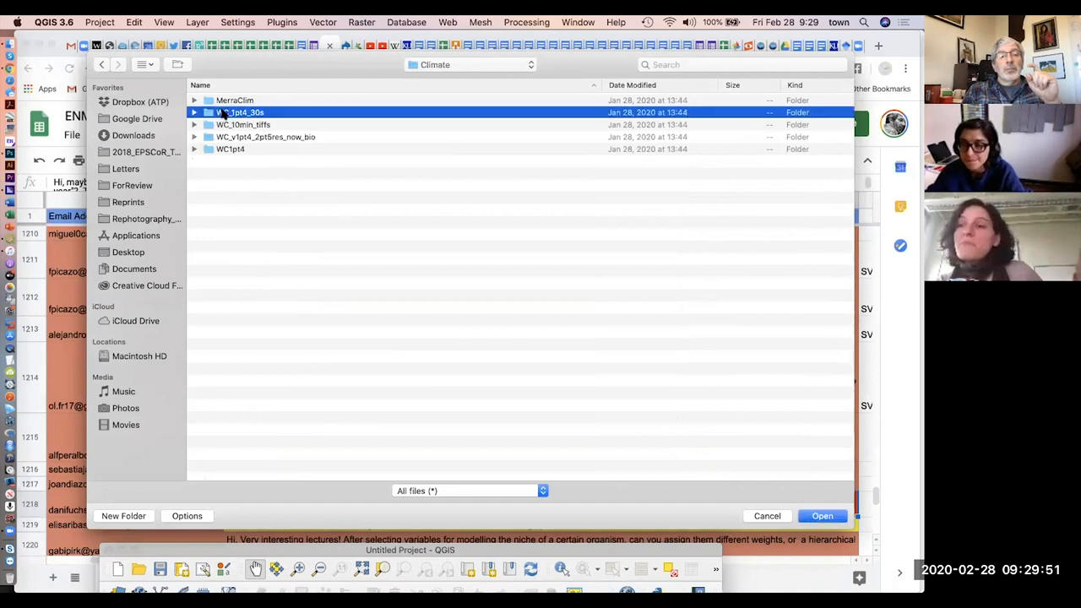
double_click(241, 111)
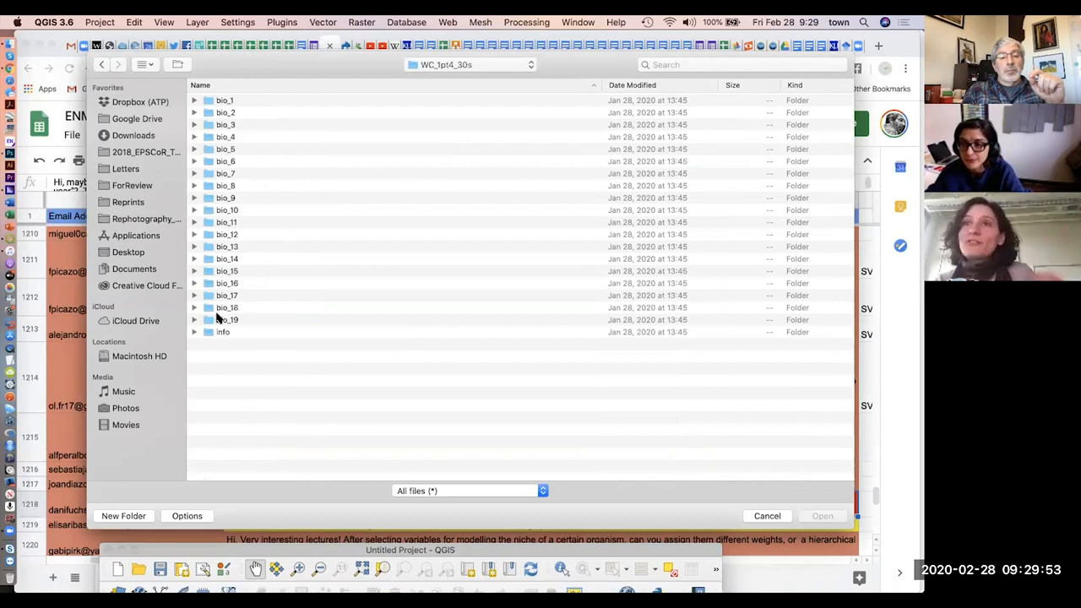
double_click(226, 319)
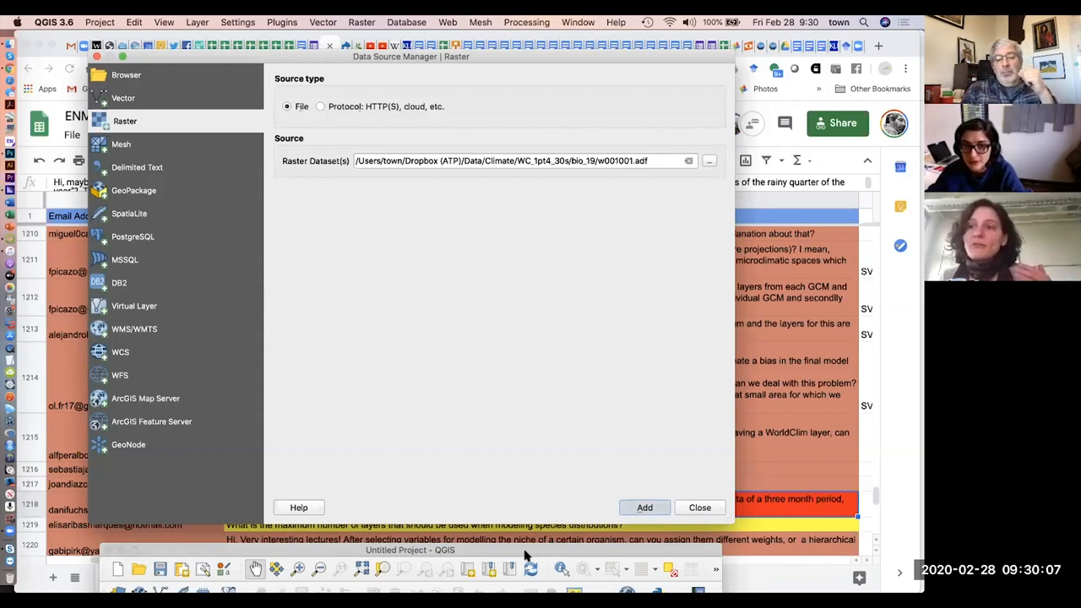
mouse_move(503, 147)
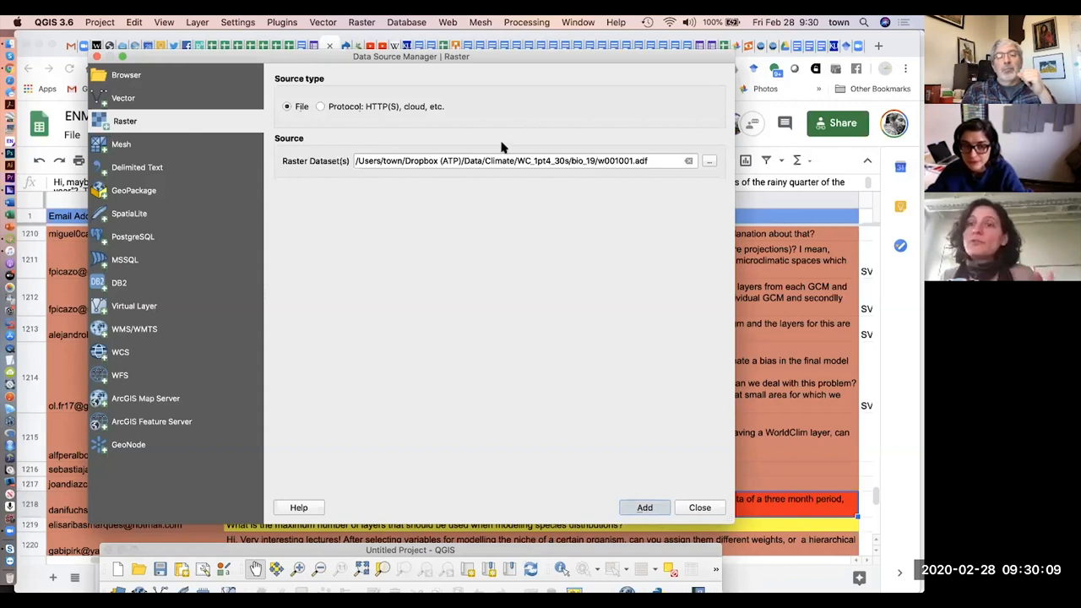
mouse_move(462, 243)
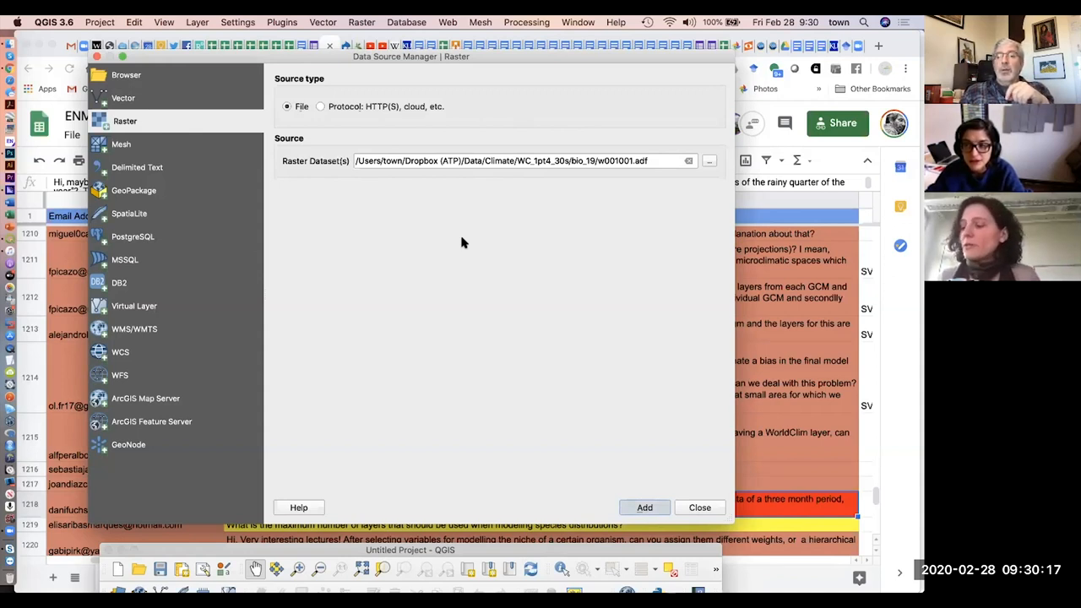
Step: Bring the Untitled Project QGIS window to the front
left_click(644, 507)
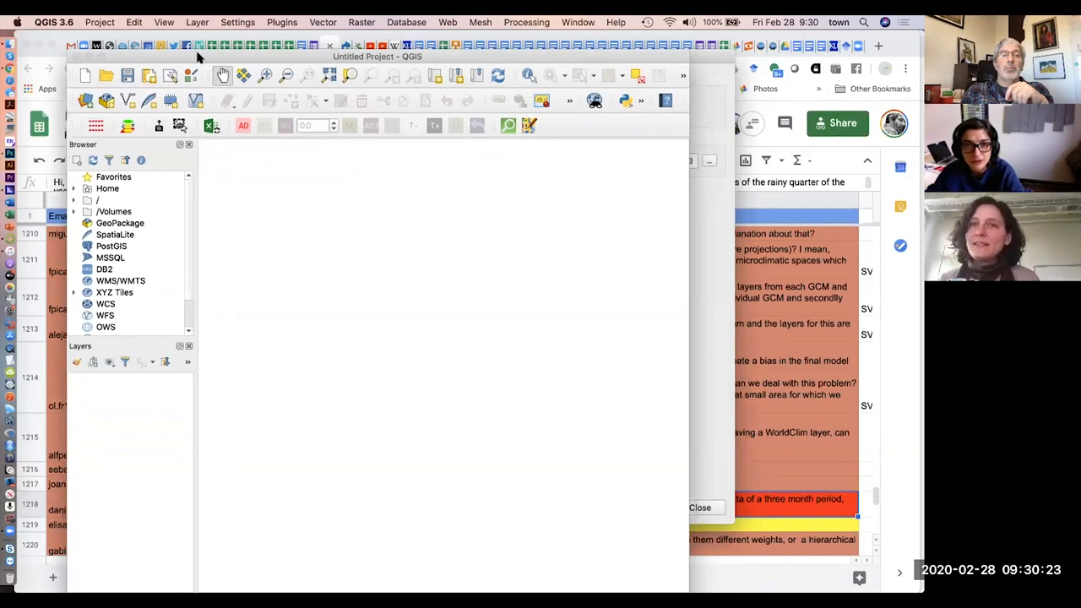
mouse_move(371, 303)
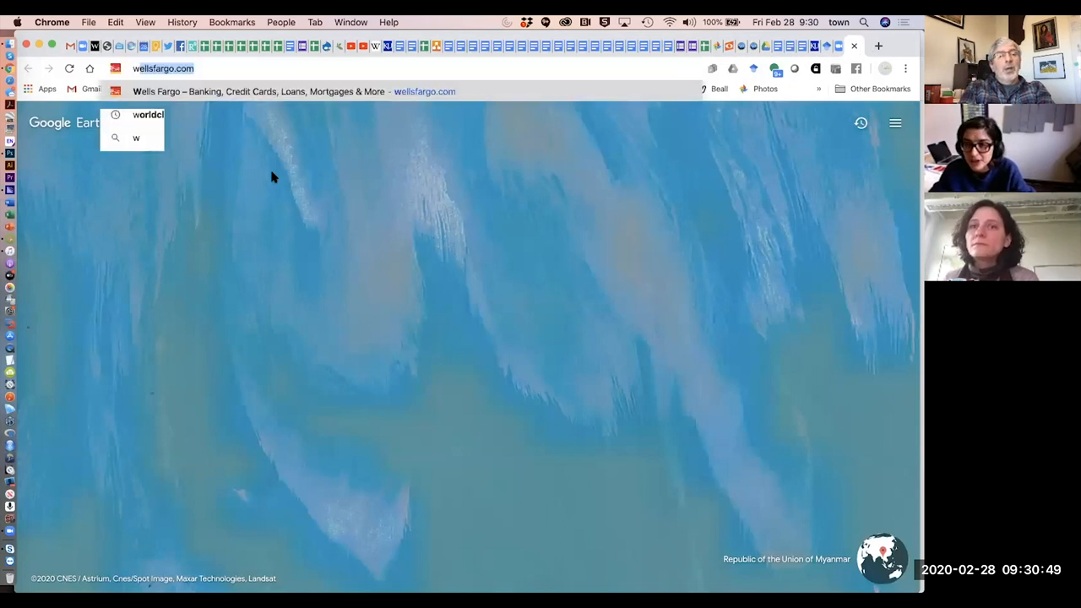
Step: Search 'worldclim 1.4', open the WorldClim Methods page and scroll down it
type("worldclim 1.4")
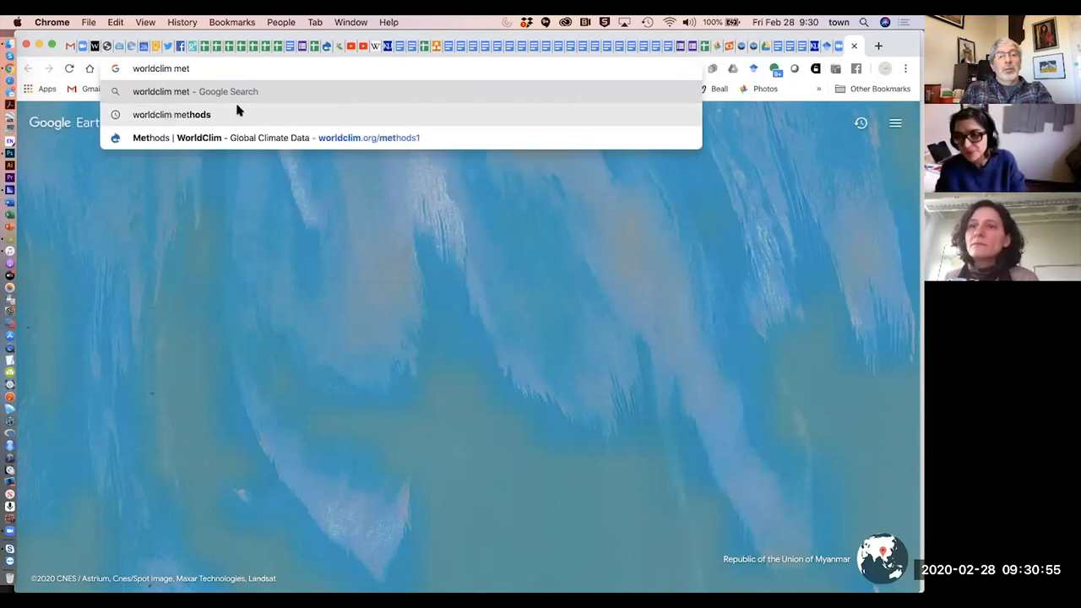
left_click(172, 114)
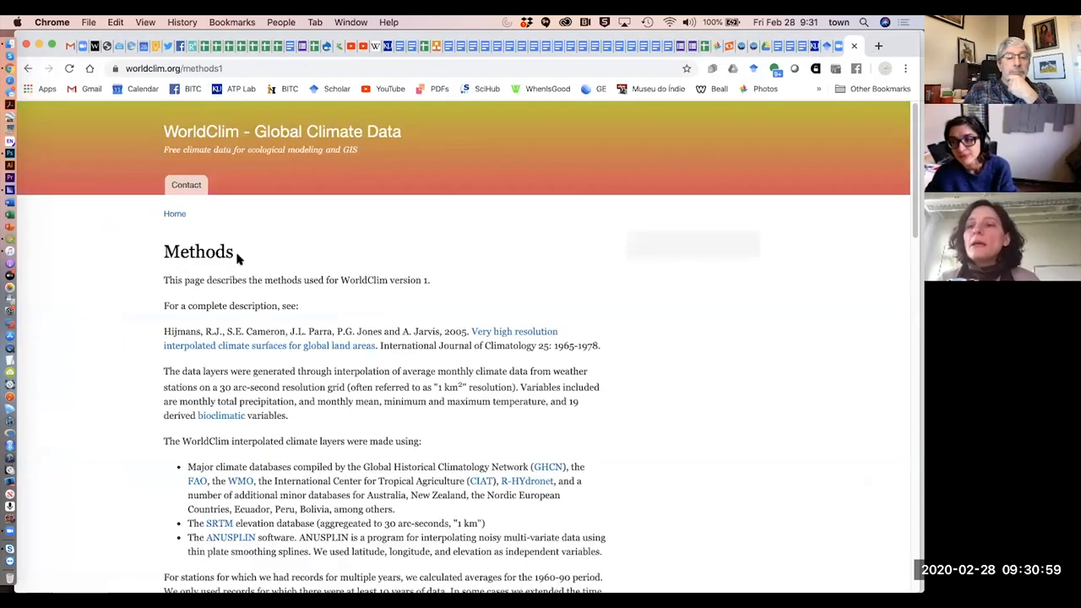
scroll("down", 3)
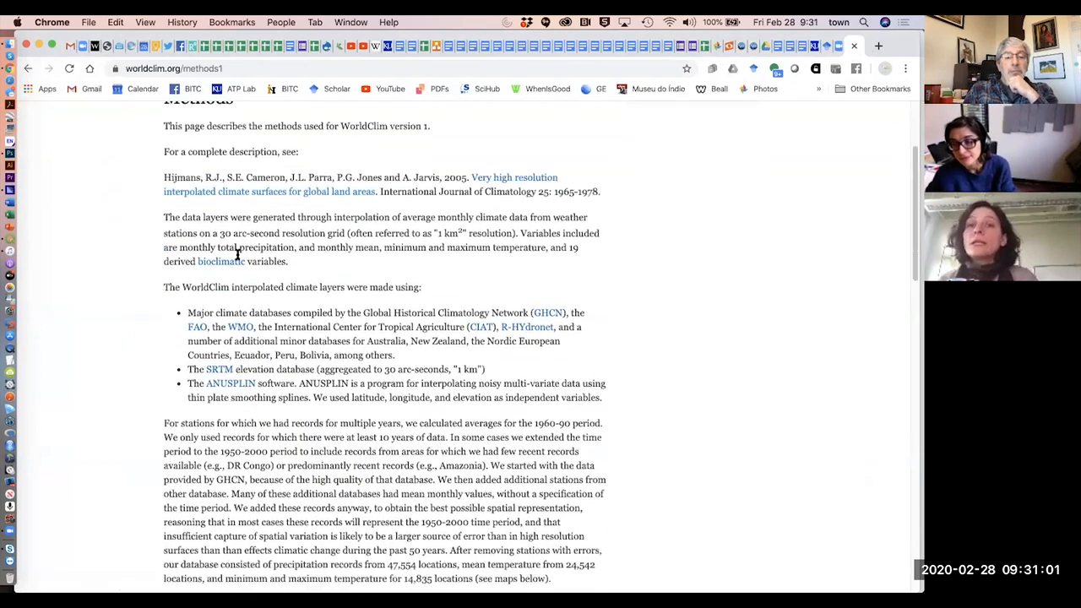
scroll("down", 3)
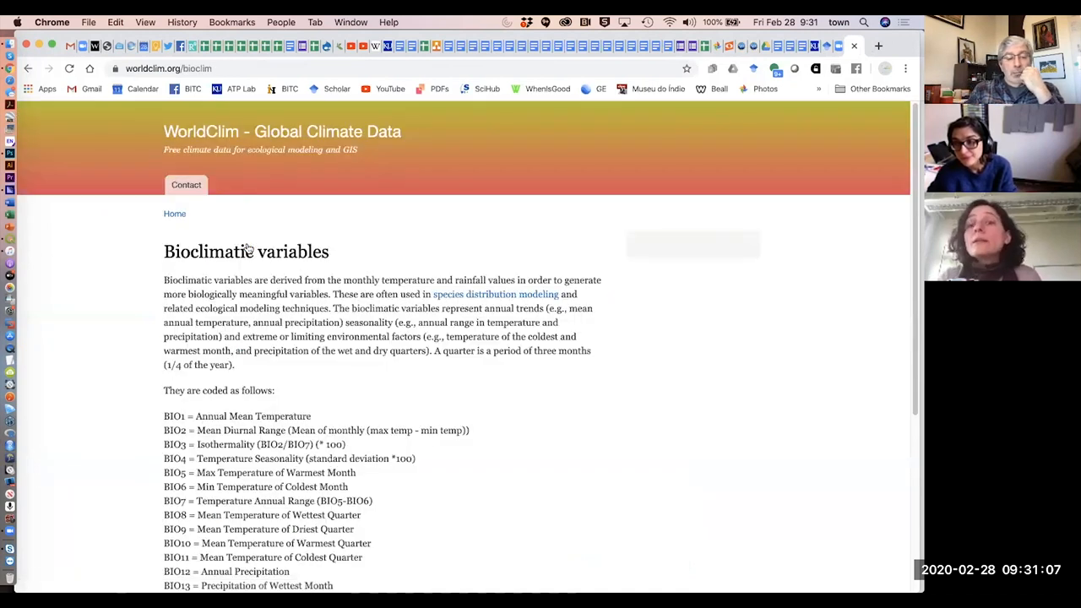
Step: Scroll the WorldClim Bioclimatic variables page down to the full BIO1–BIO19 list and ANUCLIM note
scroll("down", 3)
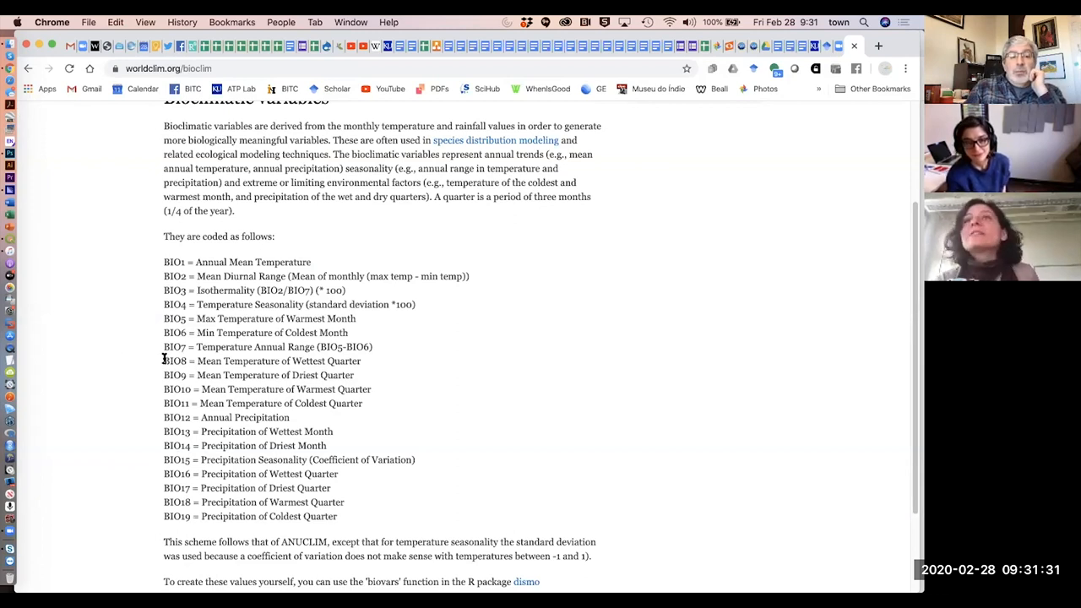
Step: Drag-select the BIO8 and BIO9 lines, mean temperatures of the wettest and driest quarters
left_click_drag(164, 361, 357, 375)
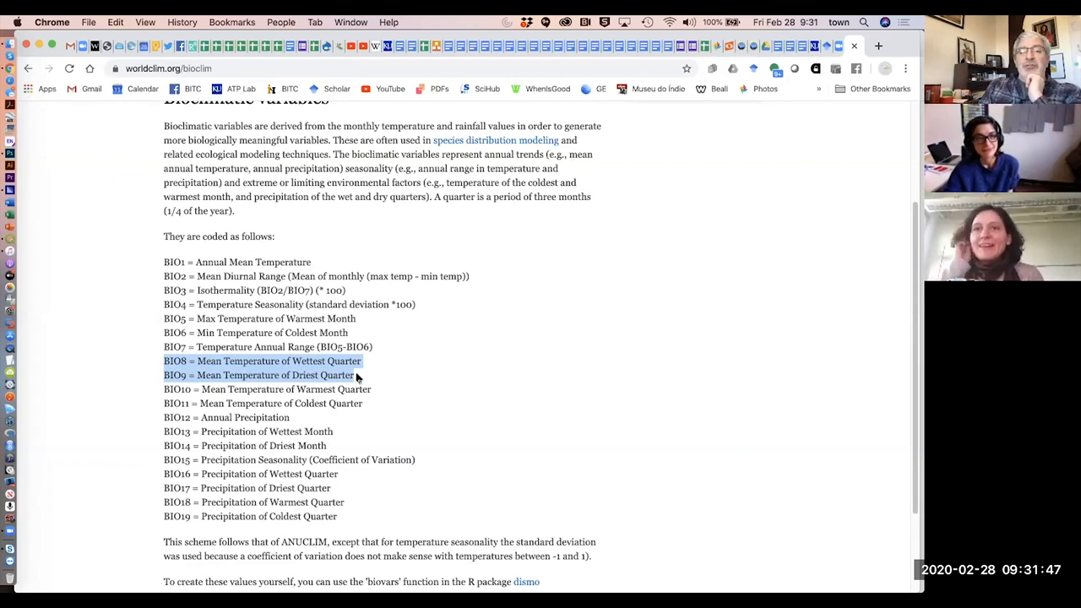
mouse_move(198, 502)
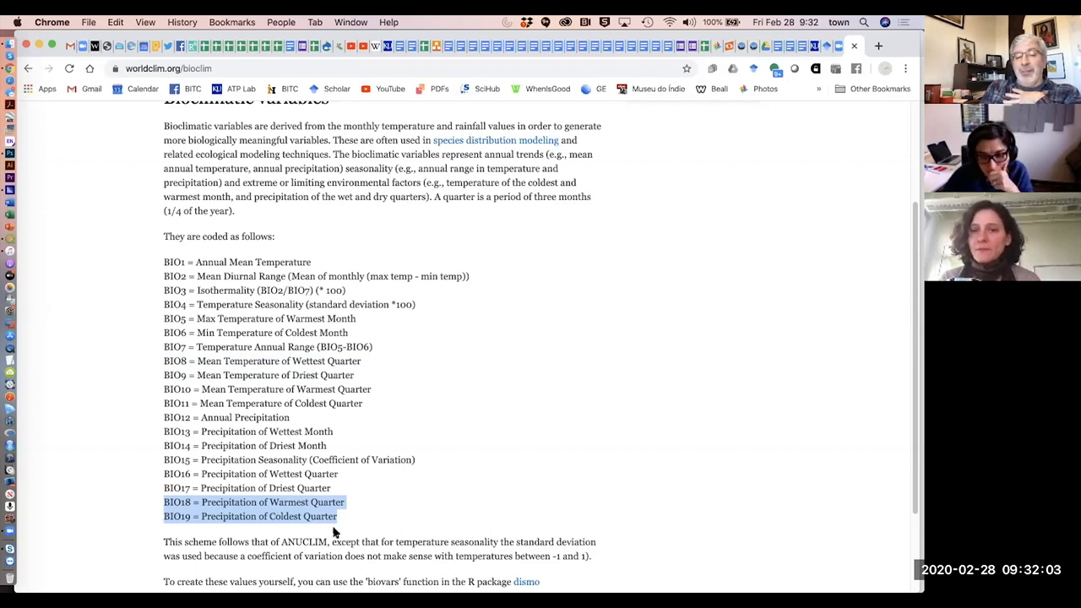
mouse_move(201, 512)
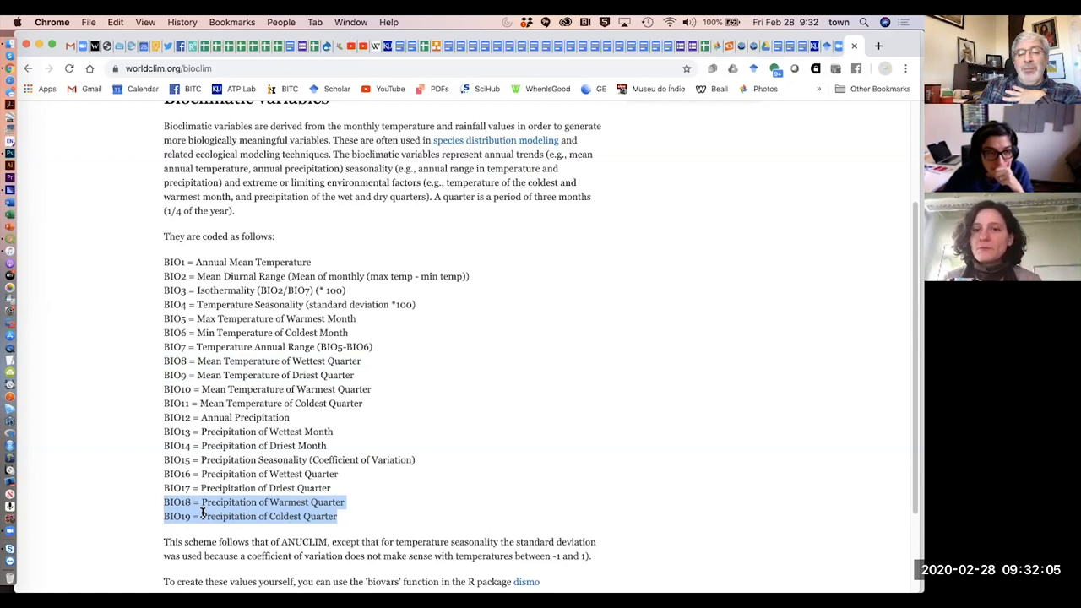
mouse_move(12, 244)
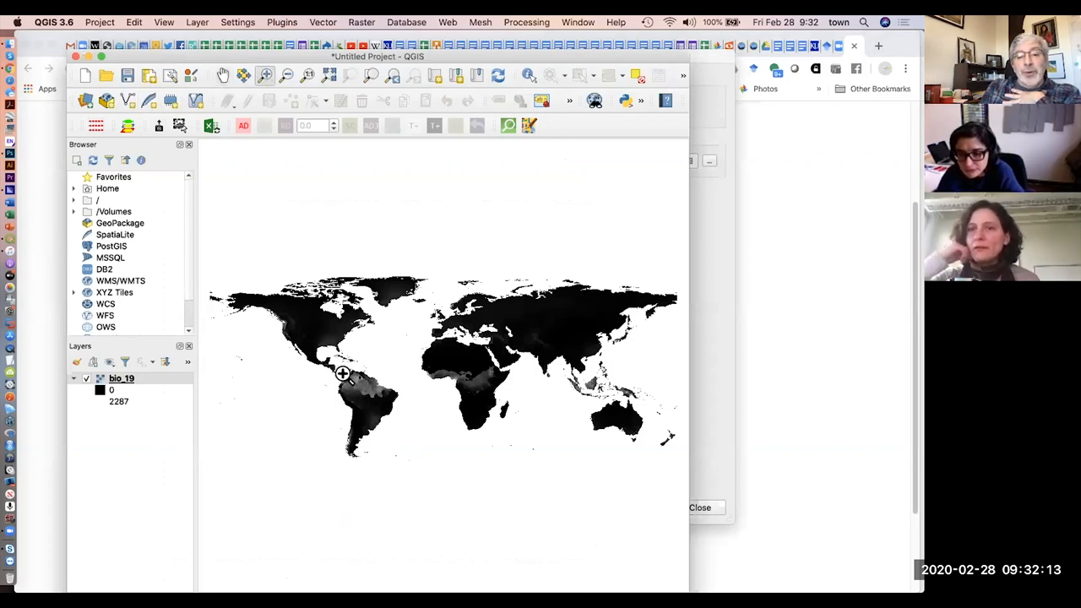
mouse_move(338, 380)
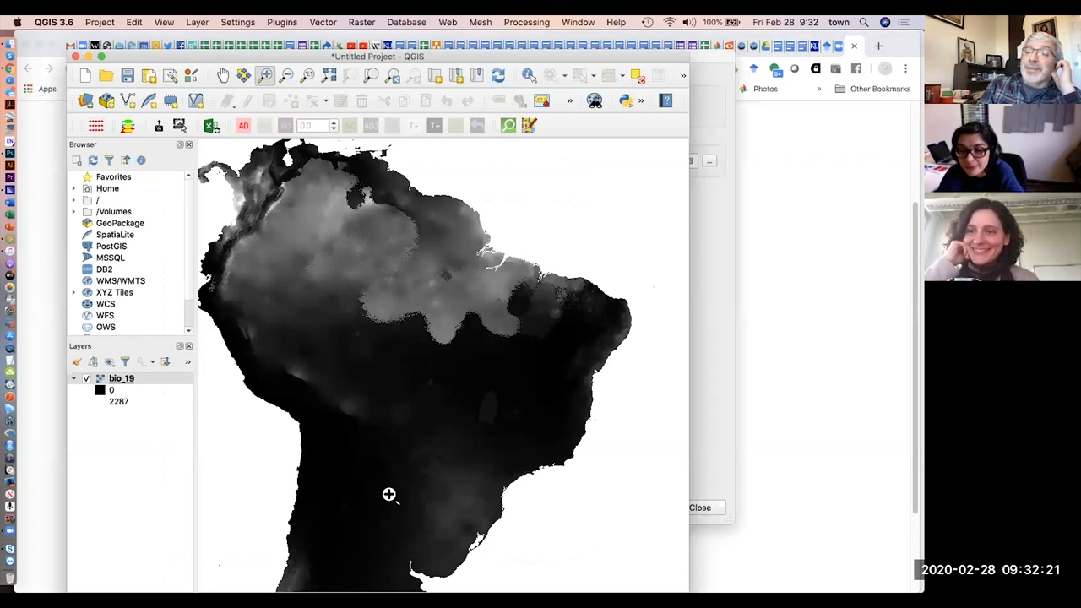
mouse_move(356, 330)
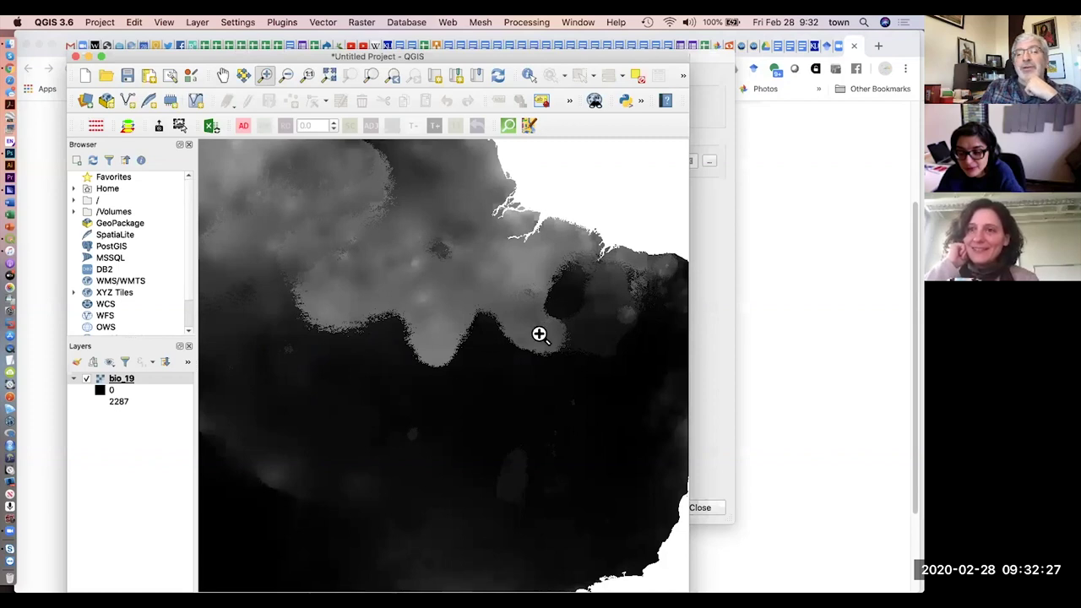
mouse_move(553, 303)
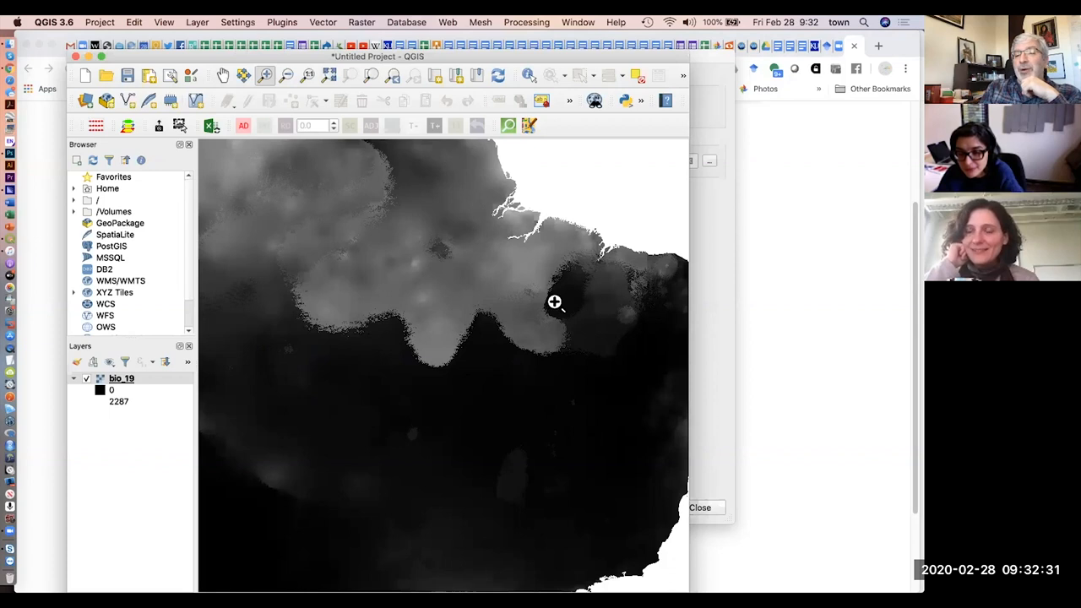
mouse_move(541, 296)
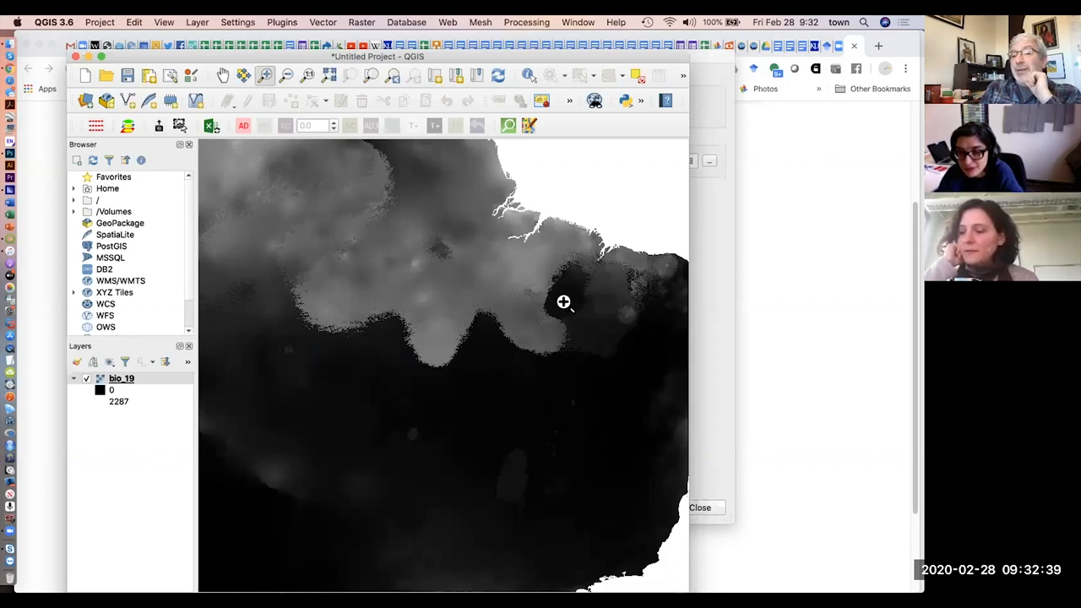
mouse_move(118, 361)
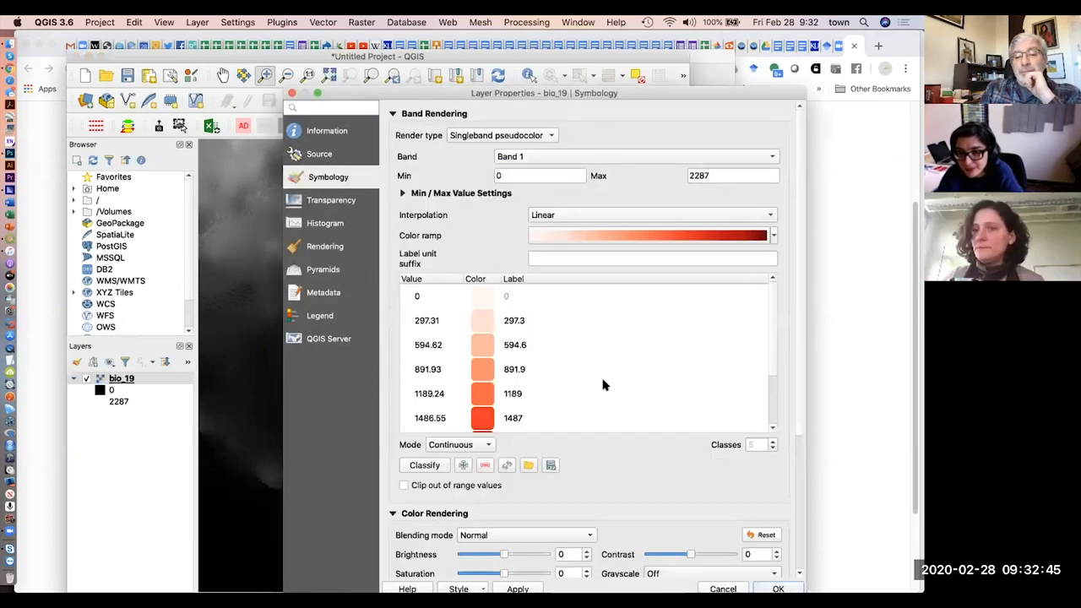
Step: Keep linear interpolation, adjust min/max values, and apply the red pseudocolor ramp to bio_19
left_click(650, 214)
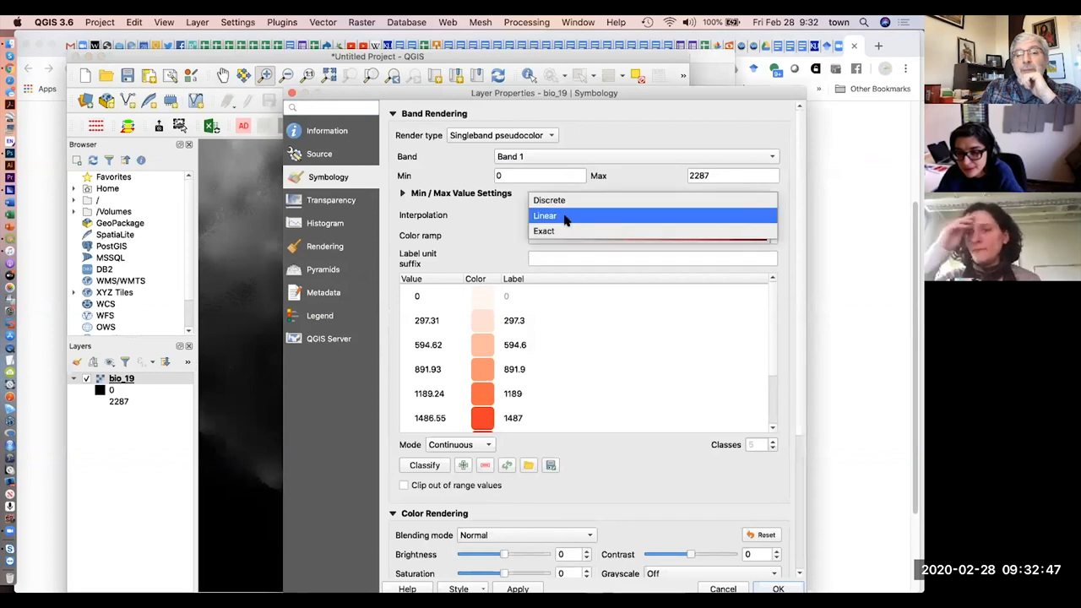
left_click(545, 216)
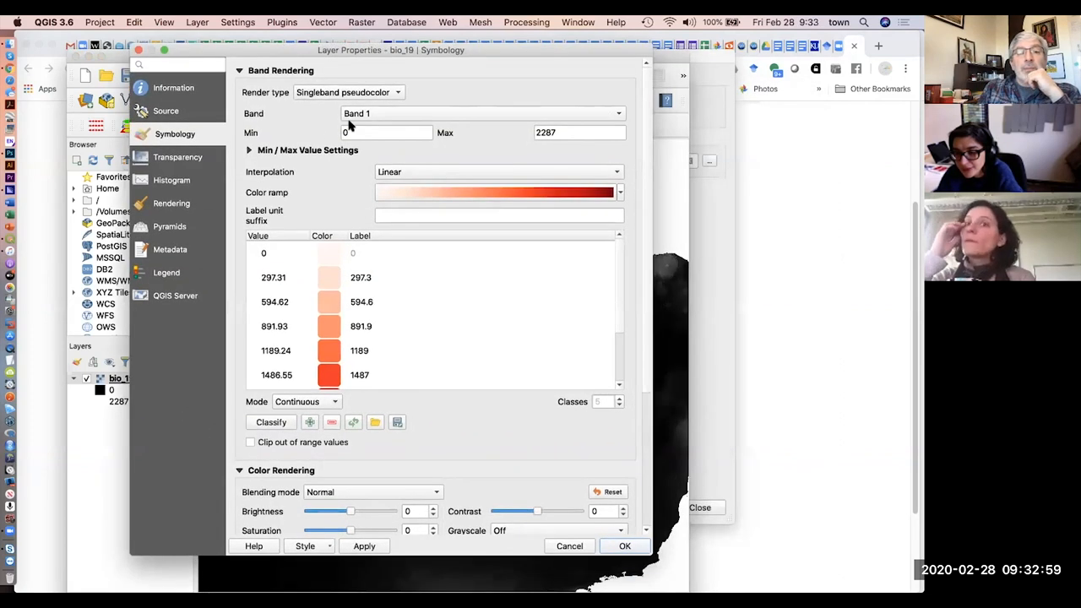
left_click(250, 150)
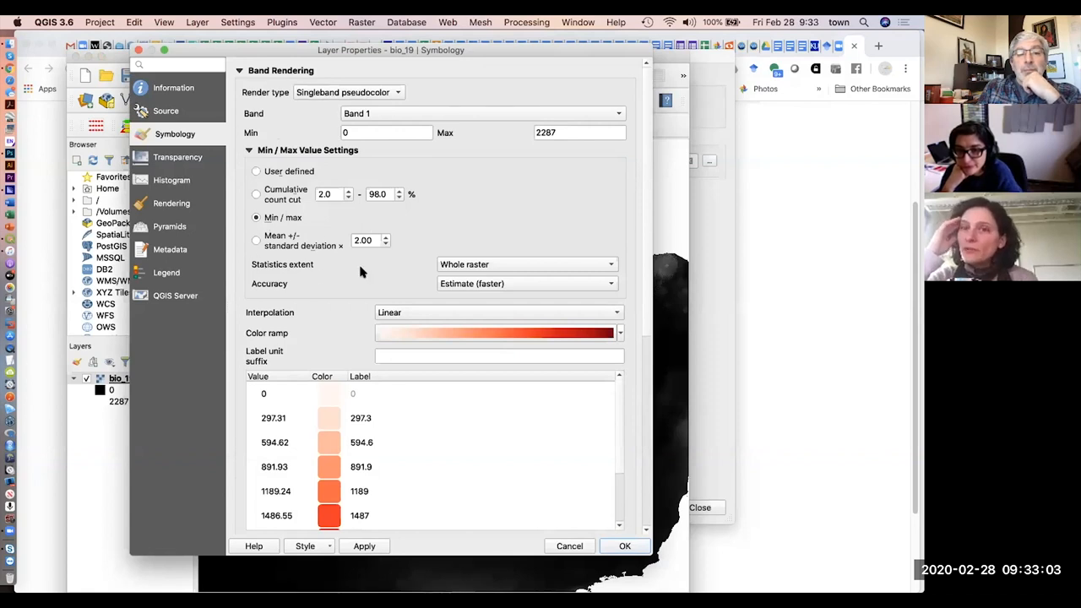
left_click(526, 264)
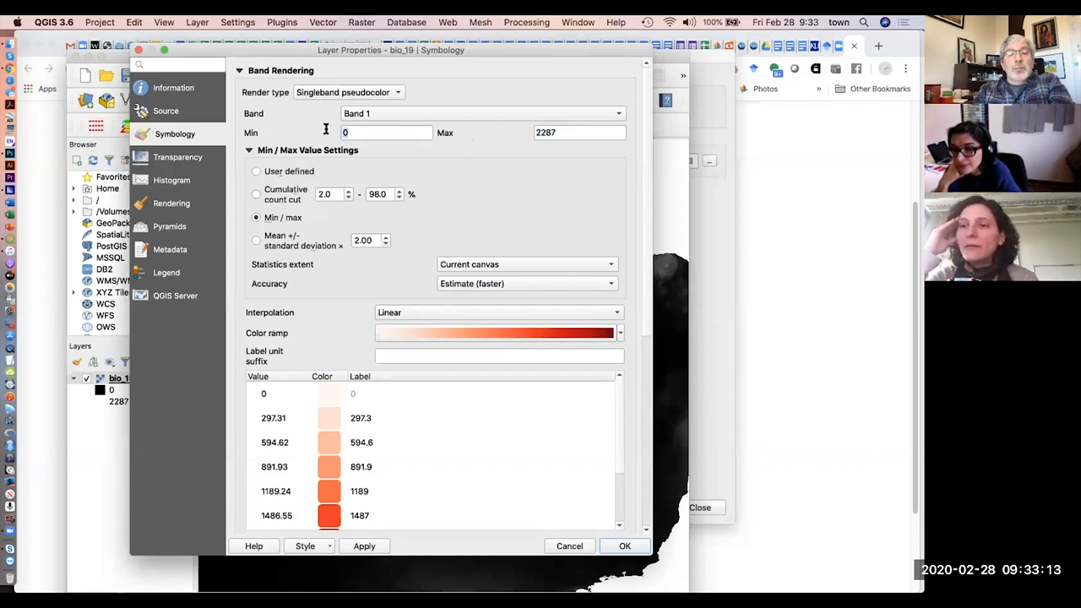
left_click(625, 547)
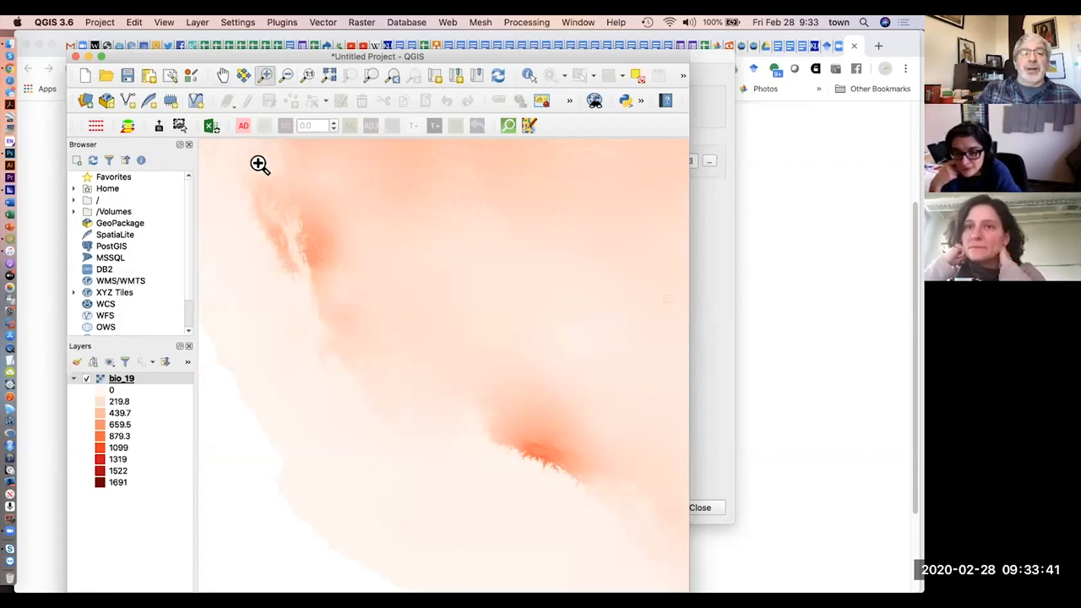
Step: Zoom out to the world, zoom into the West African coast, then pan over India and the Horn
right_click(123, 378)
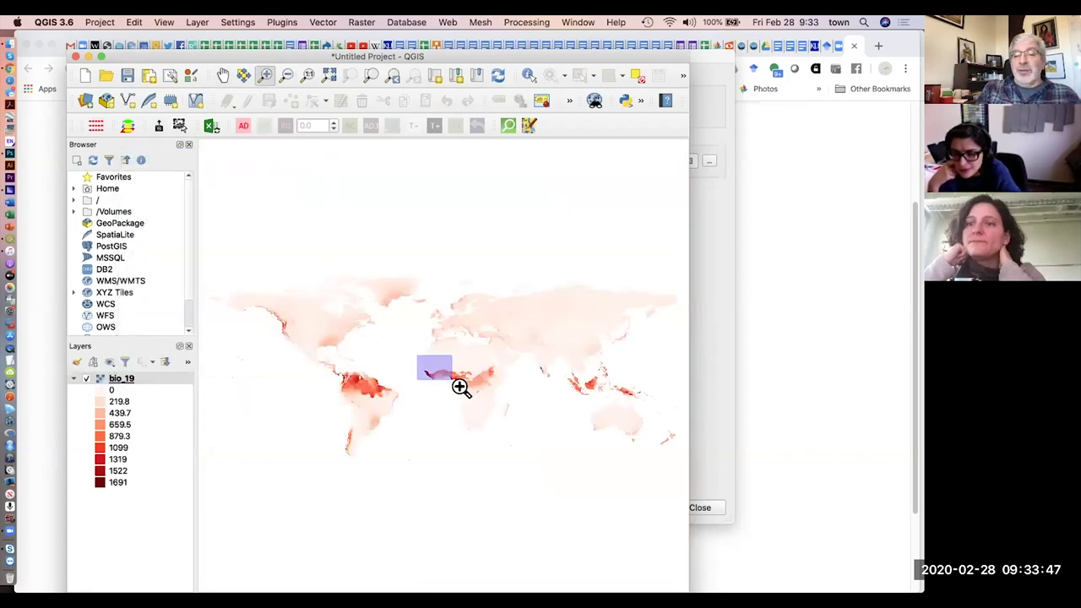
left_click_drag(416, 359, 452, 376)
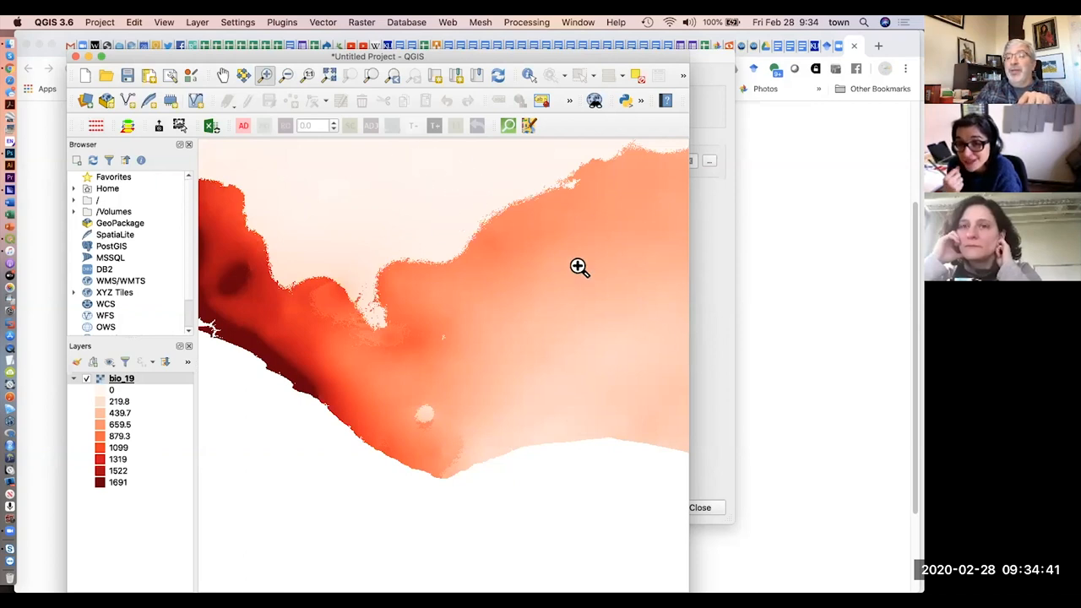
mouse_move(485, 184)
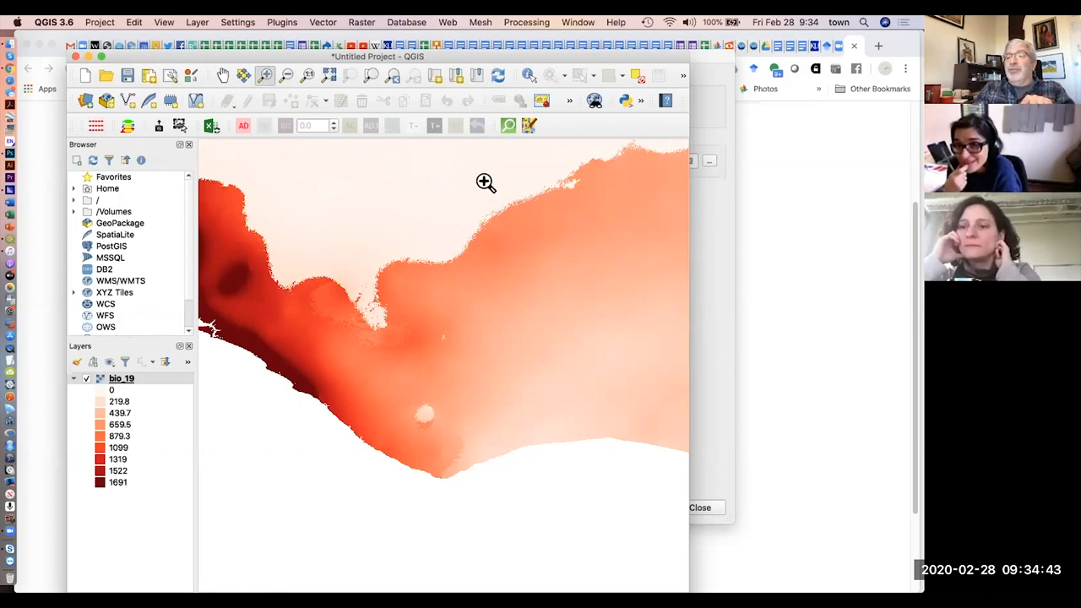
mouse_move(433, 159)
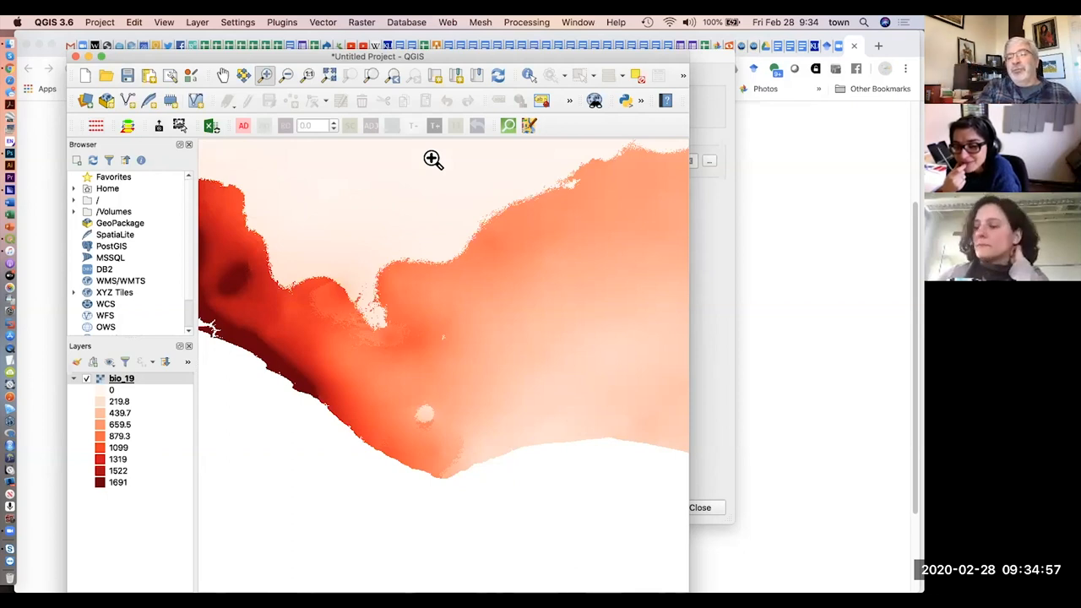
mouse_move(483, 228)
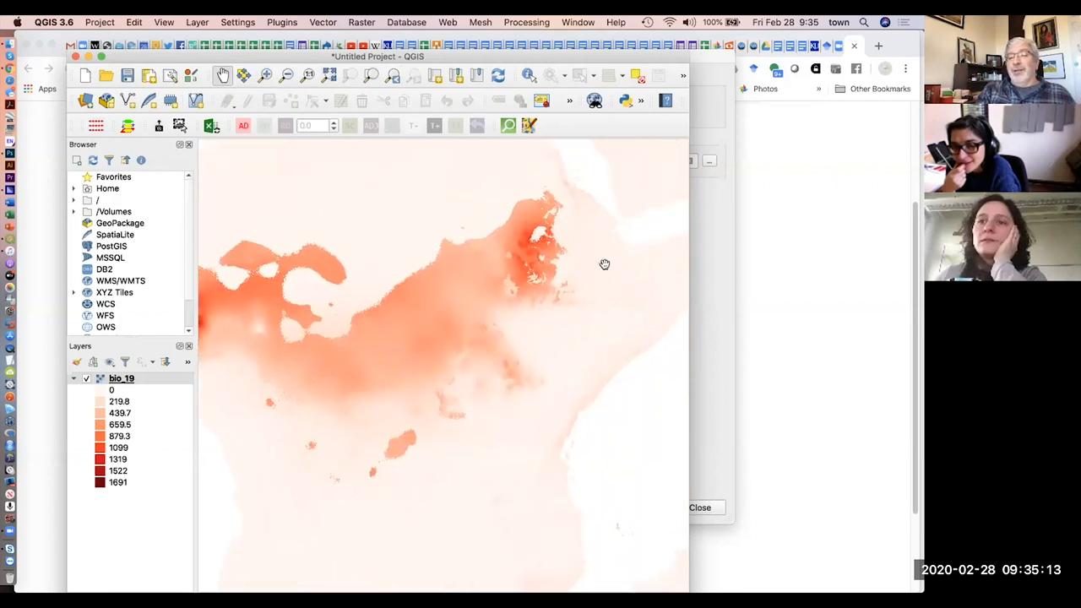
left_click_drag(604, 264, 264, 482)
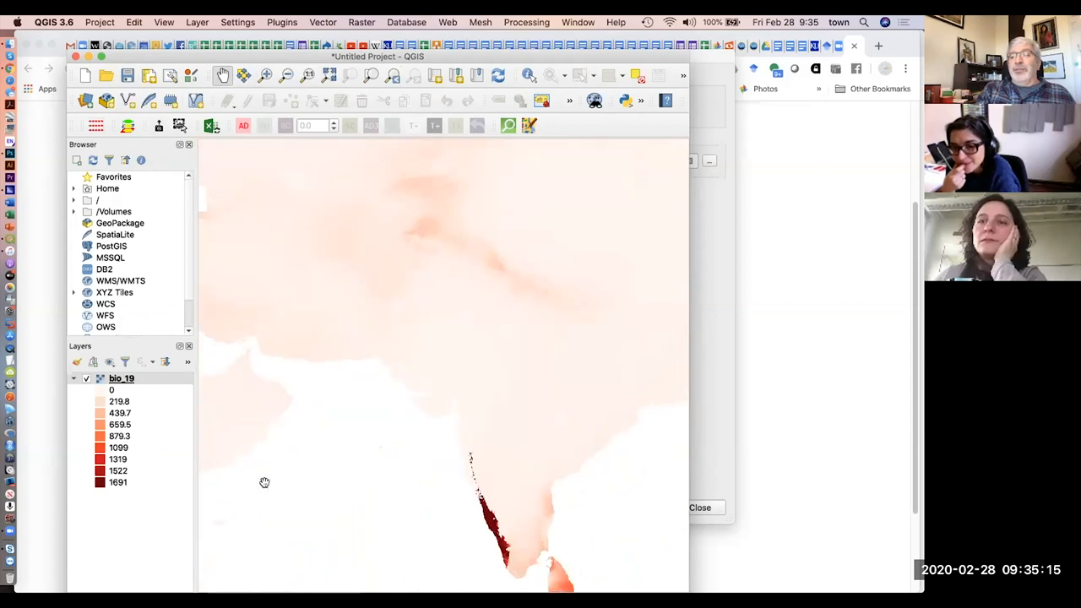
left_click_drag(264, 483, 305, 522)
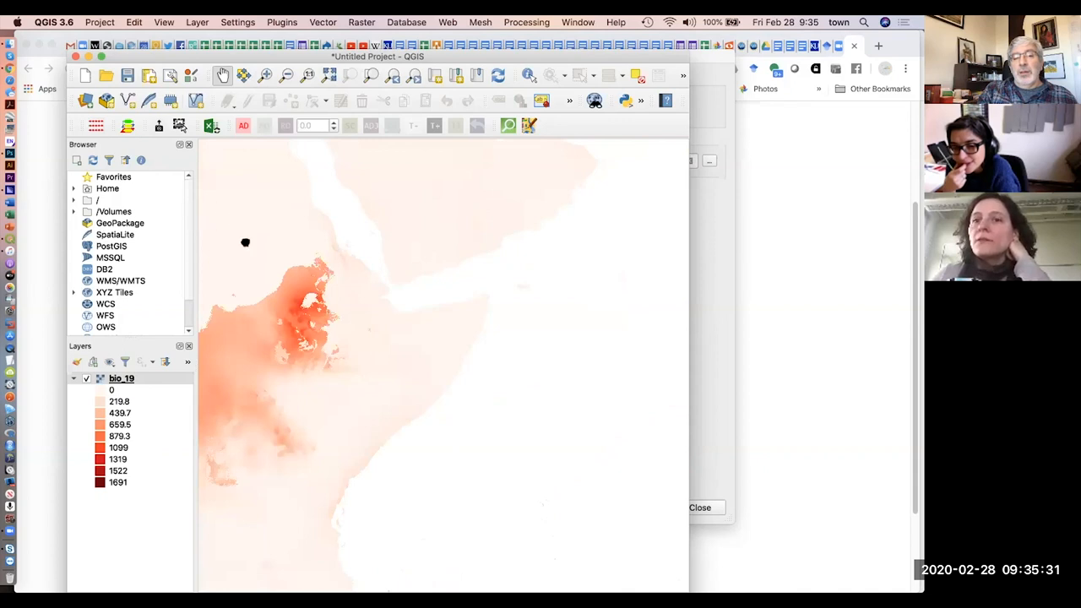
left_click_drag(246, 243, 583, 172)
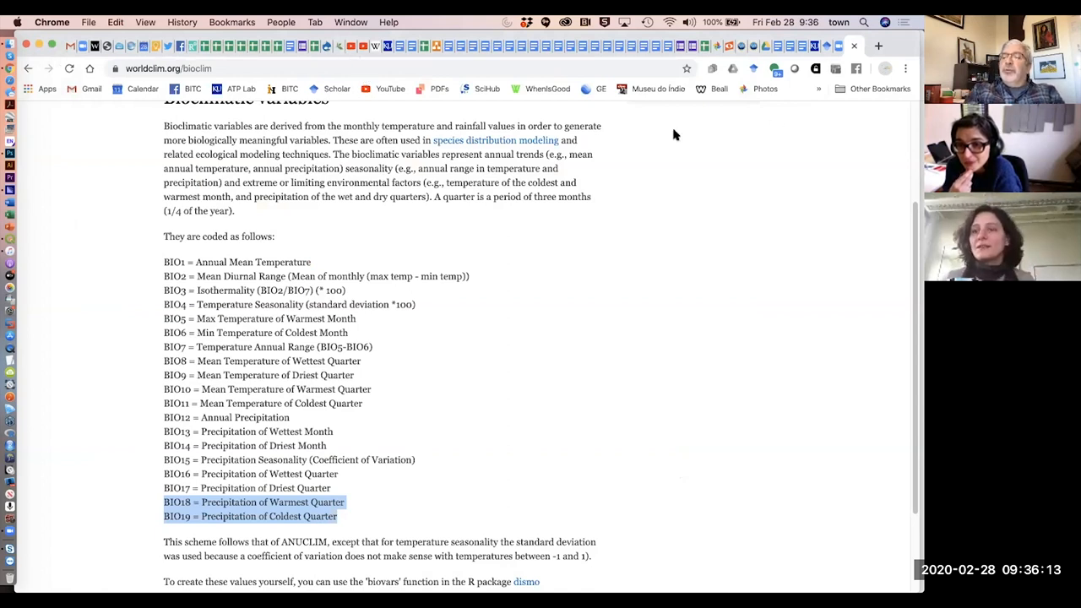
mouse_move(583, 198)
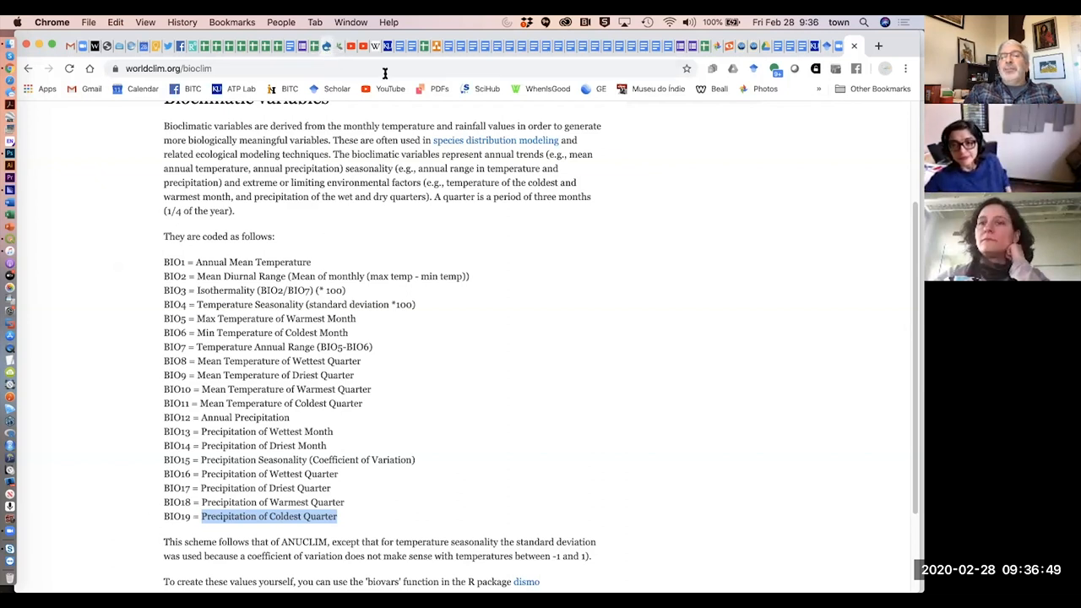
mouse_move(803, 223)
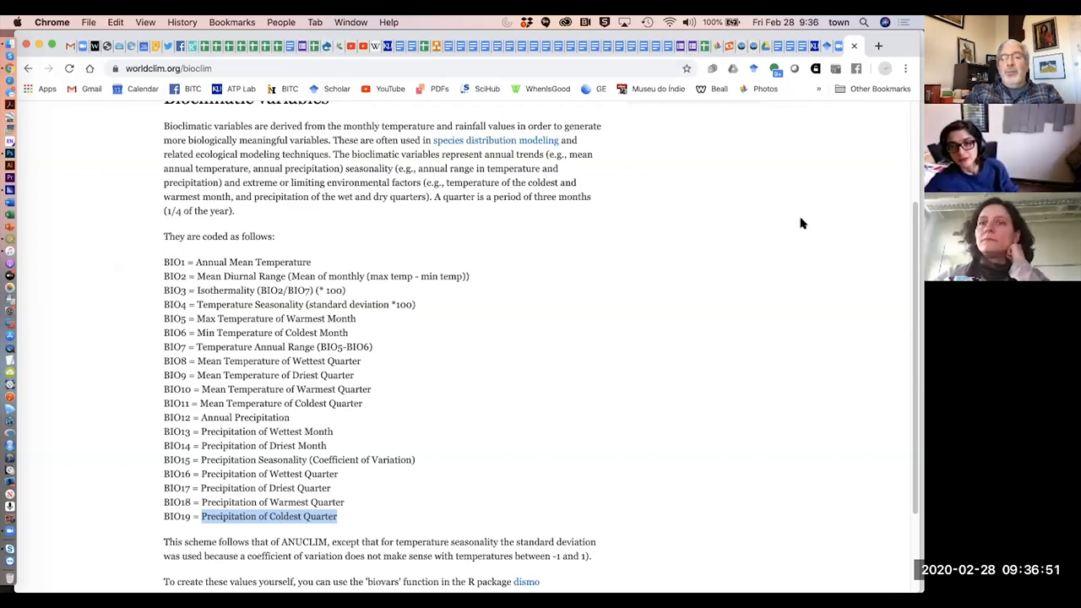
Step: Scroll the Bioclimatic variables page back up to the title, with the BIO19 line highlighted
scroll("up", 3)
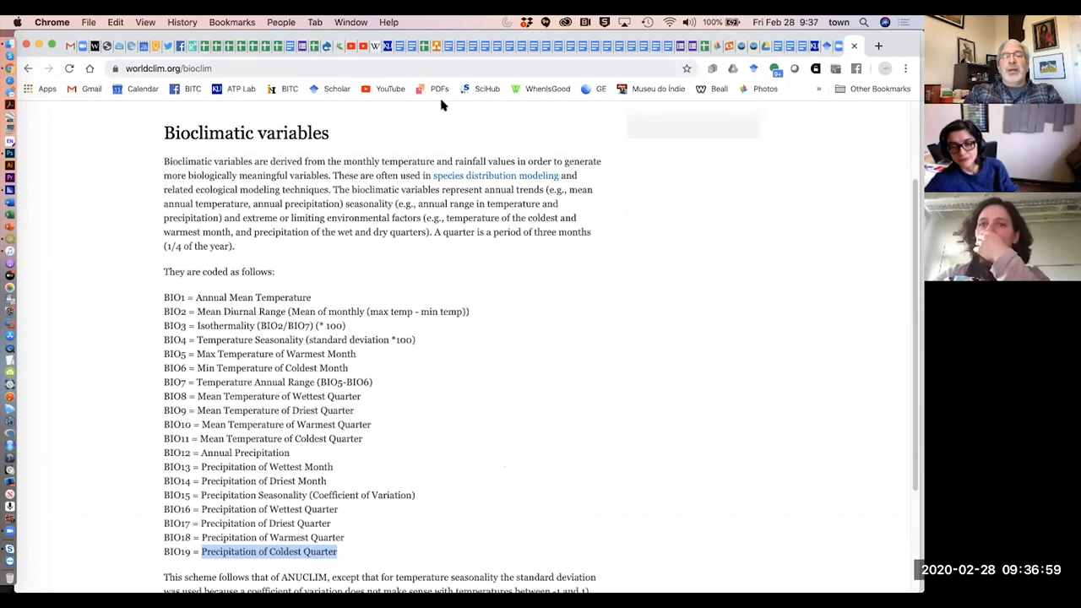
Step: Go to WorldClim version 1.4 current conditions and scroll to the generic grid and ESRI tables
left_click(194, 68)
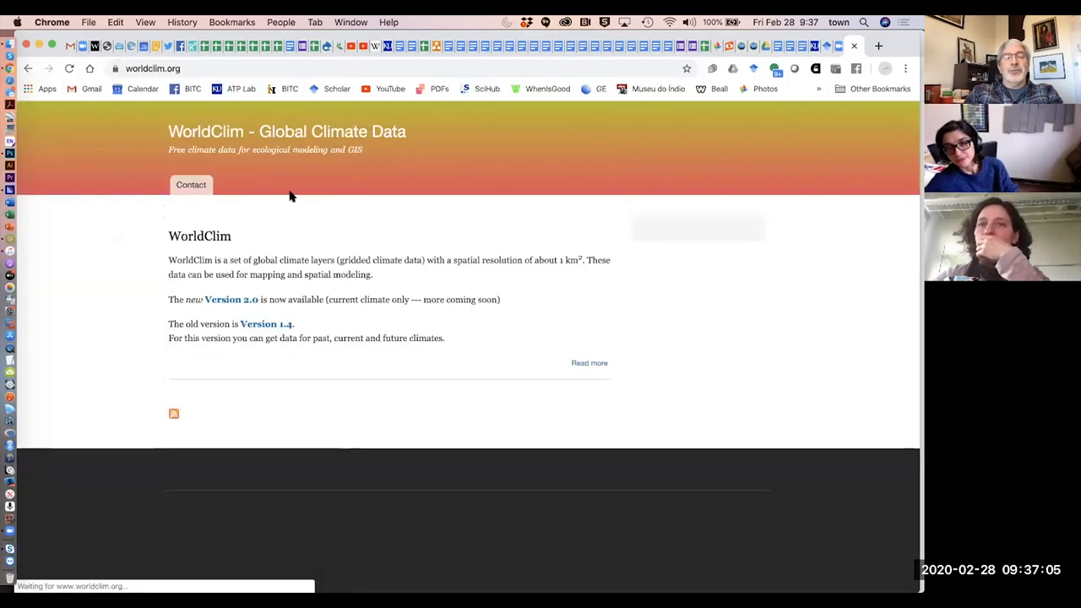
left_click(266, 323)
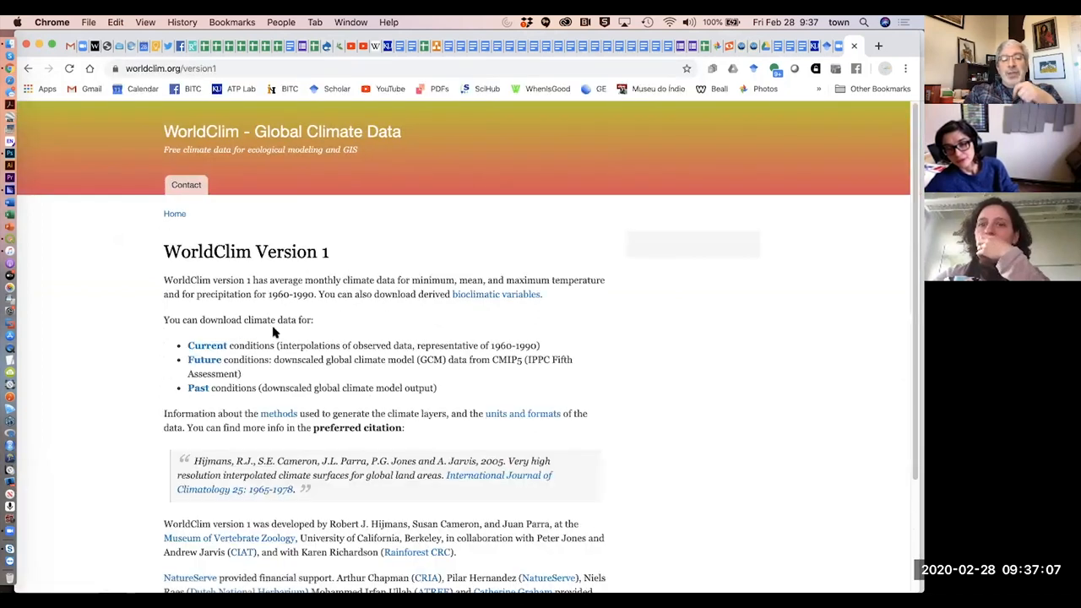
left_click(206, 346)
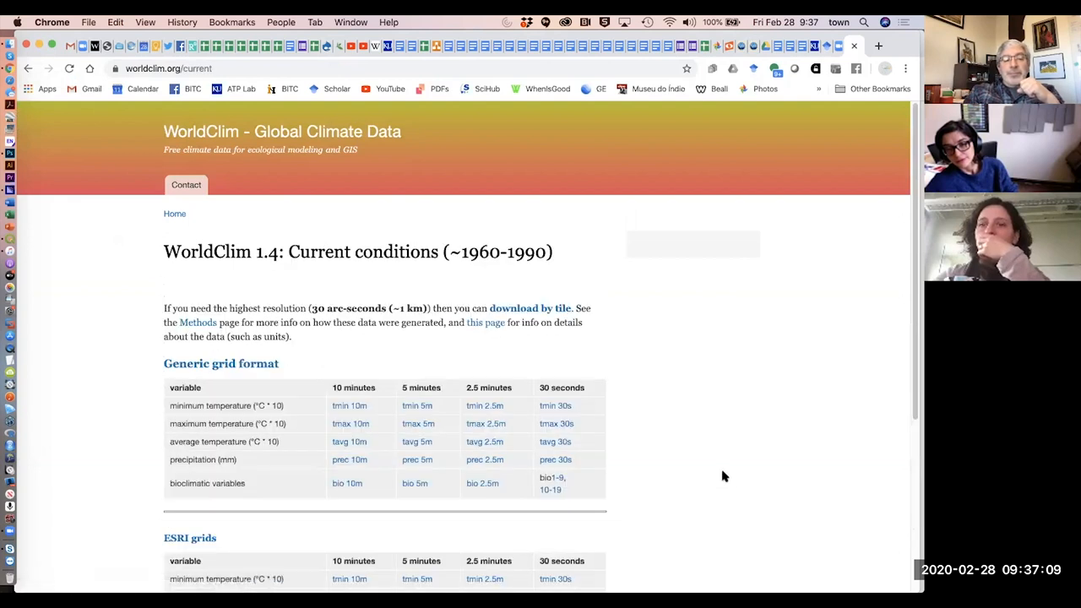
scroll("down", 3)
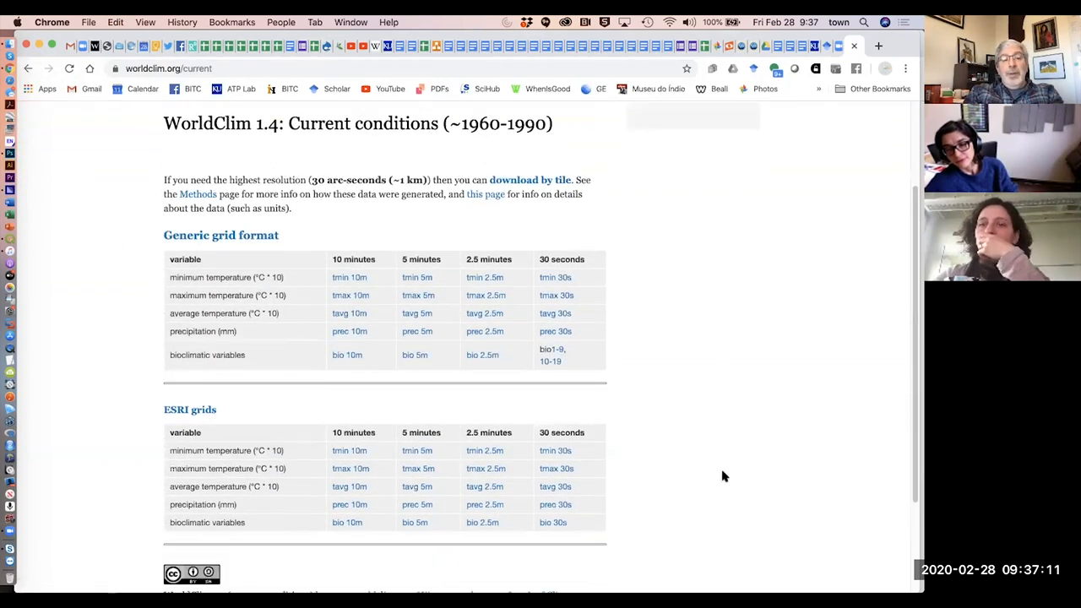
scroll("down", 3)
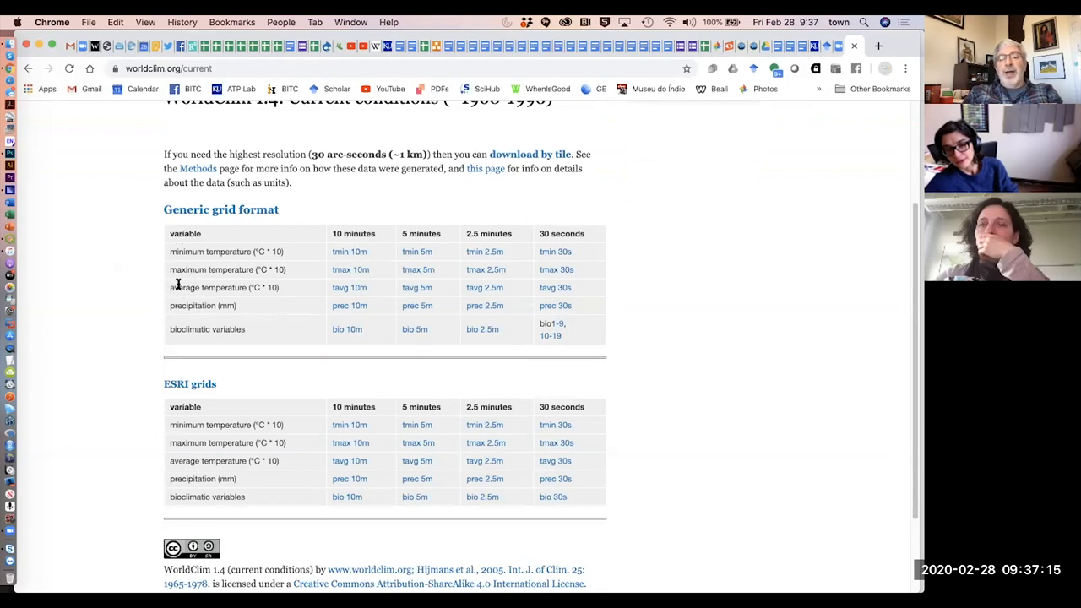
mouse_move(363, 276)
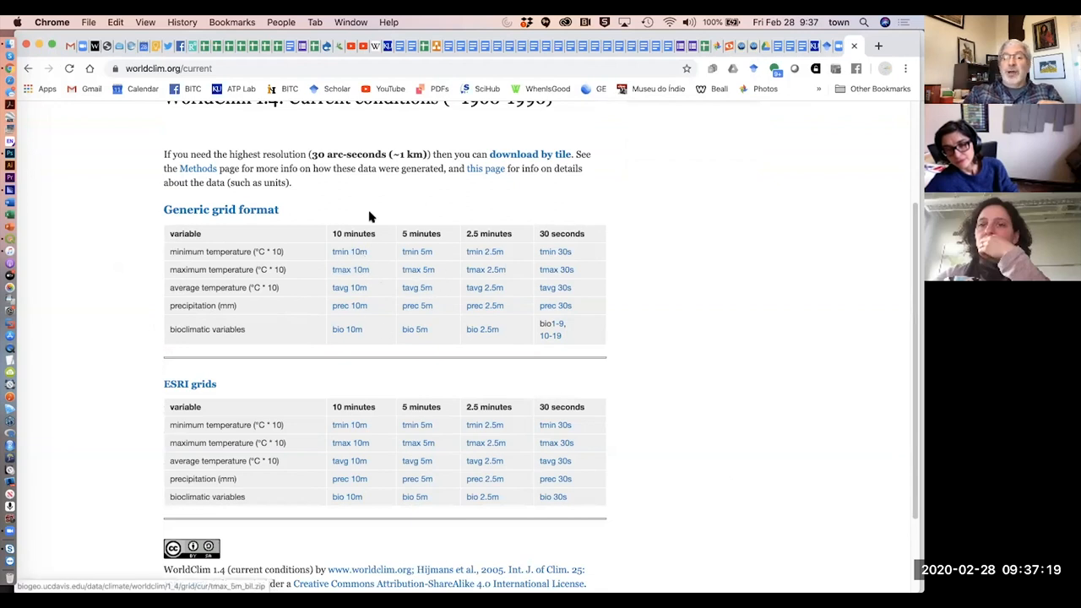
mouse_move(316, 254)
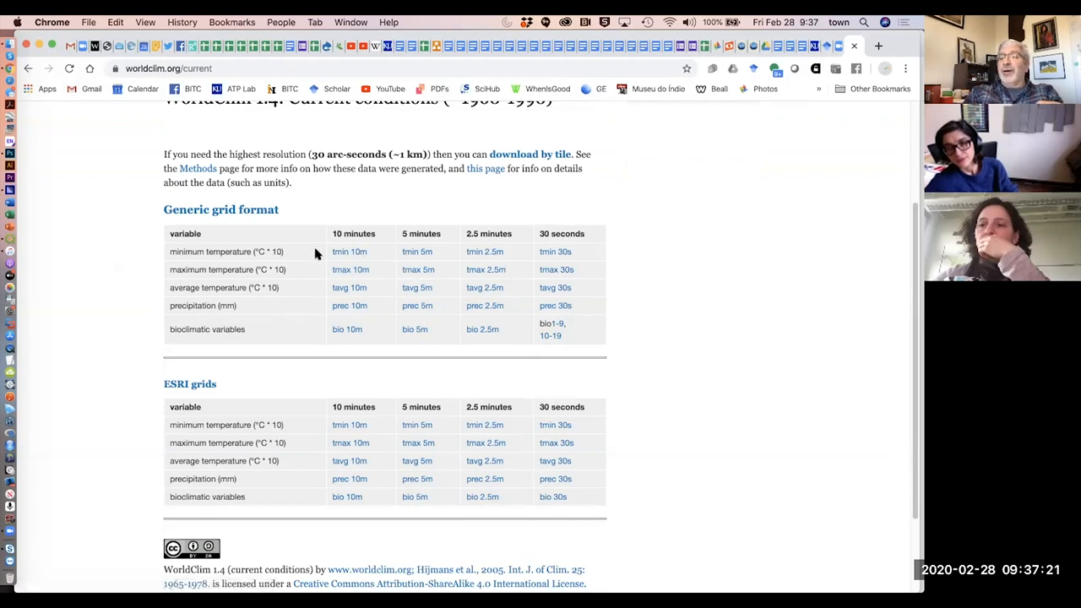
mouse_move(342, 301)
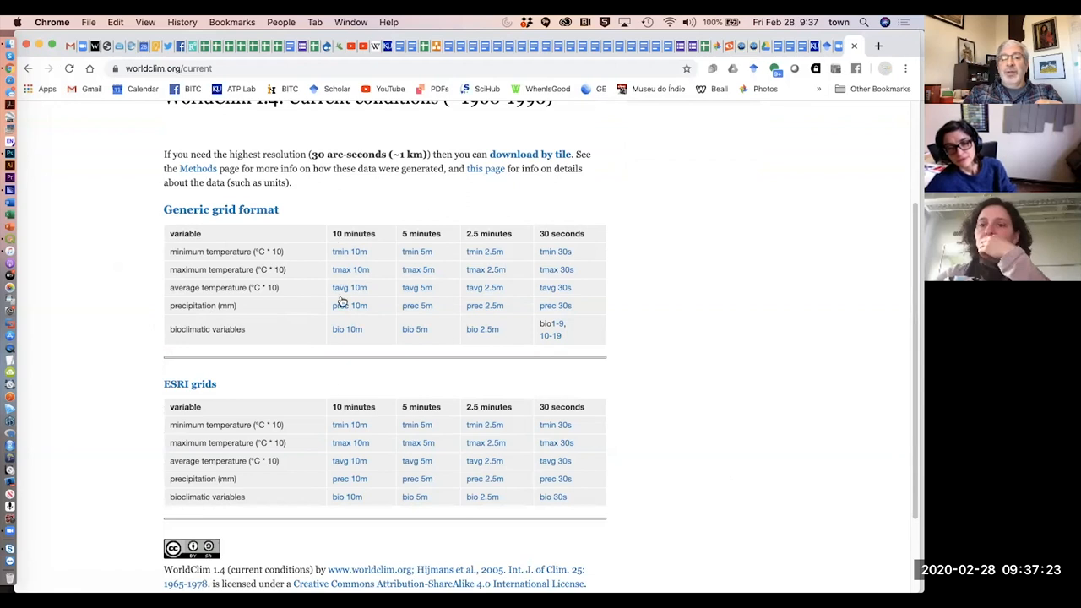
mouse_move(345, 425)
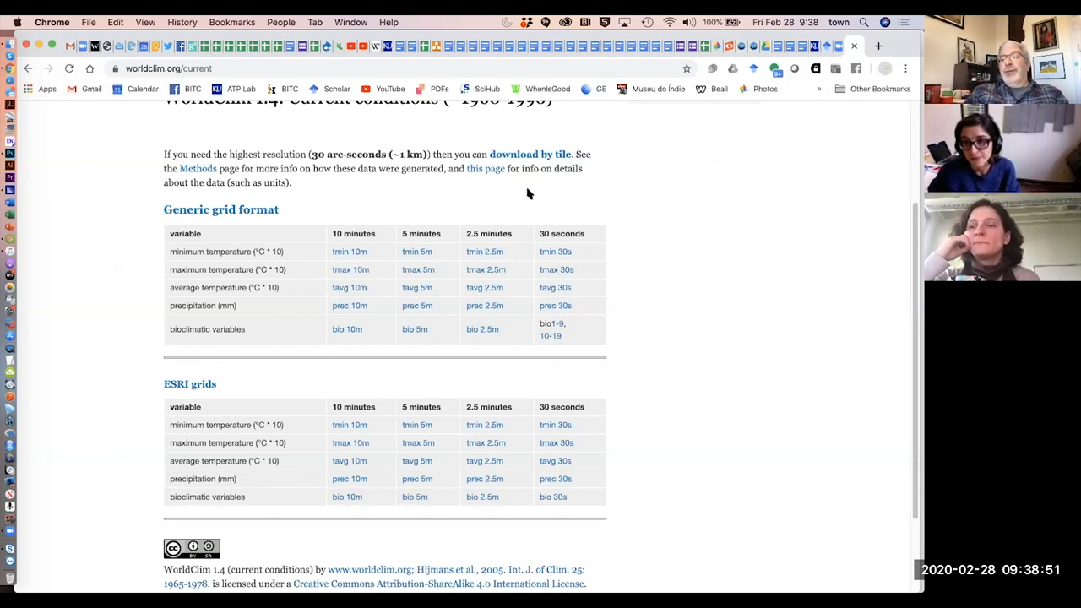
mouse_move(516, 194)
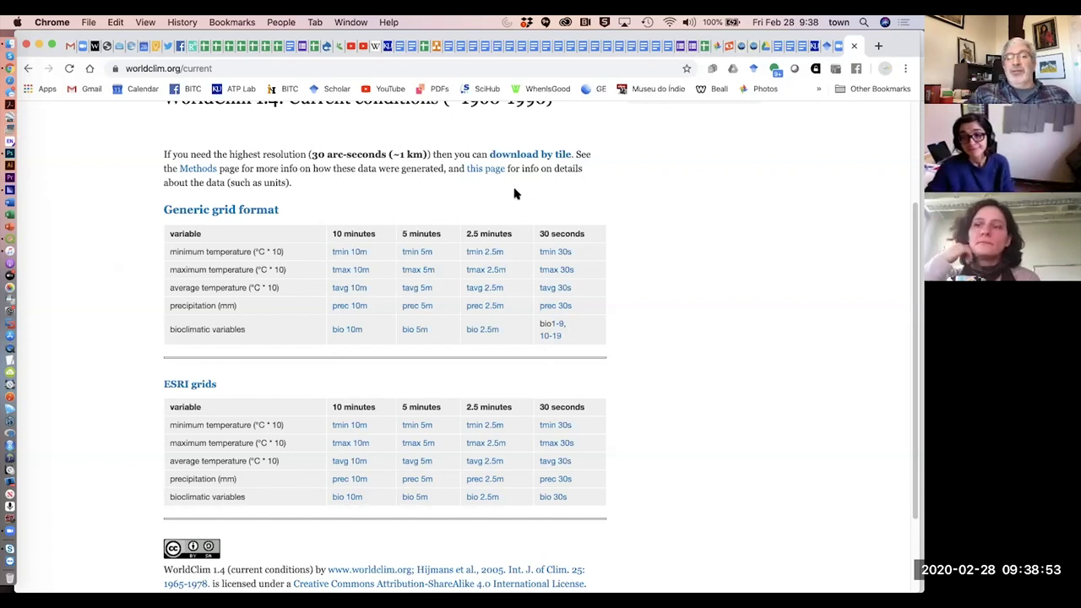
mouse_move(228, 303)
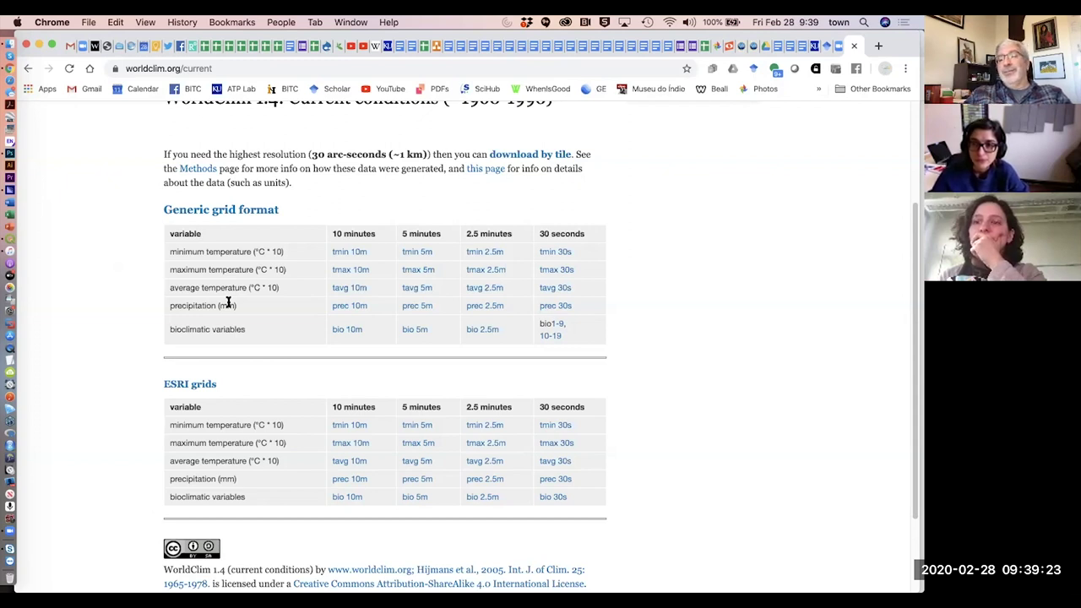
mouse_move(204, 131)
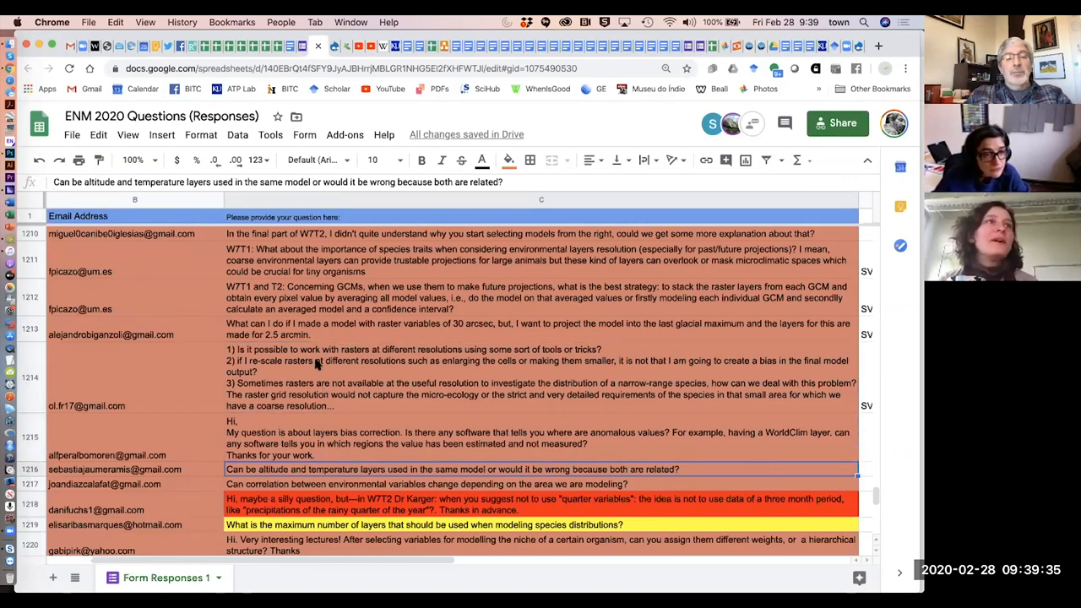
left_click(509, 160)
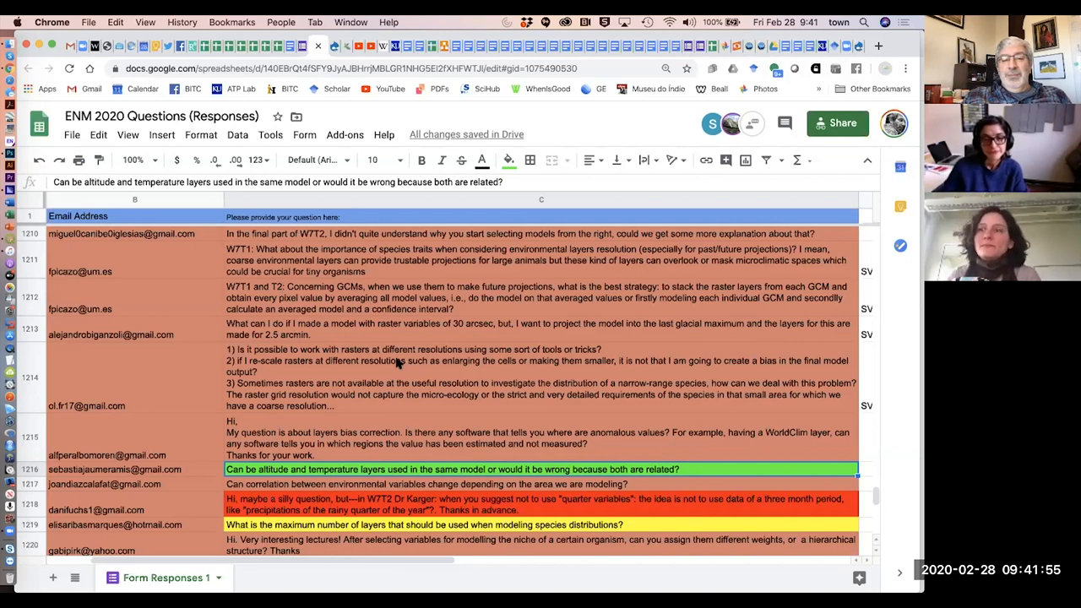
mouse_move(397, 312)
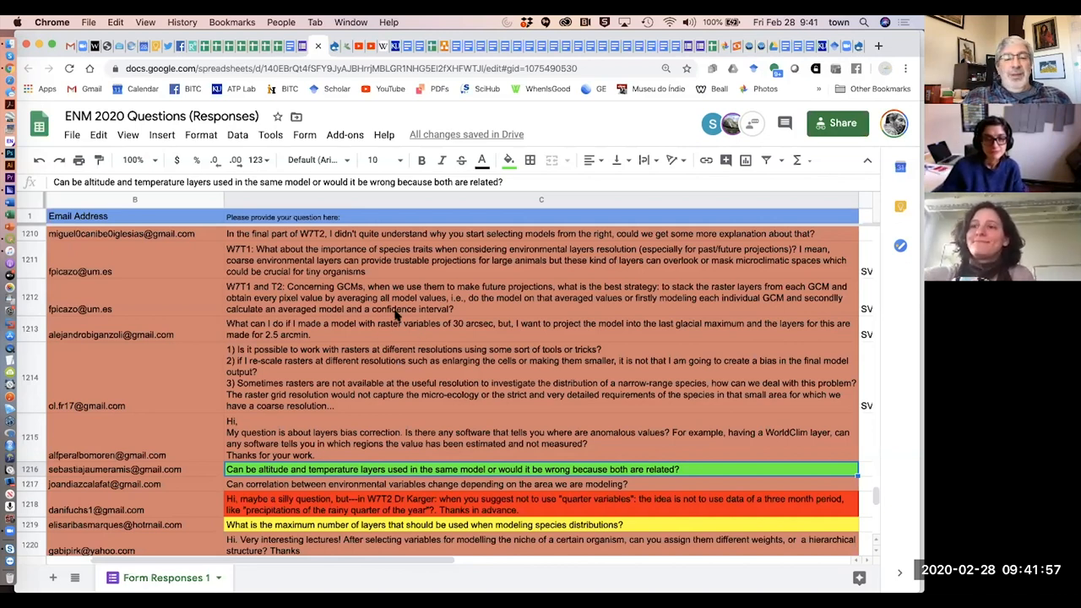
mouse_move(417, 333)
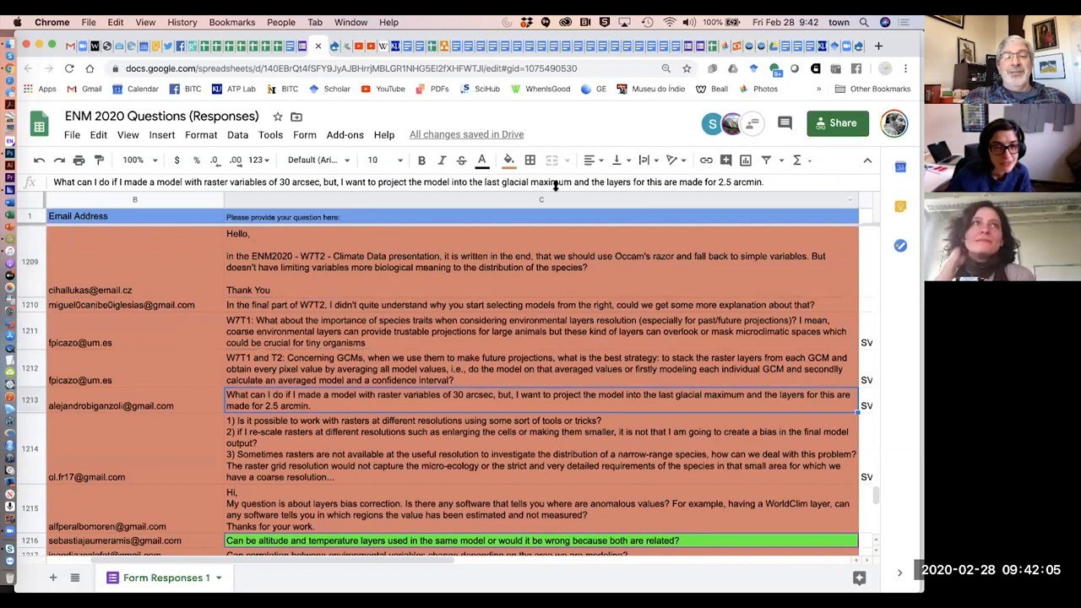
left_click(507, 161)
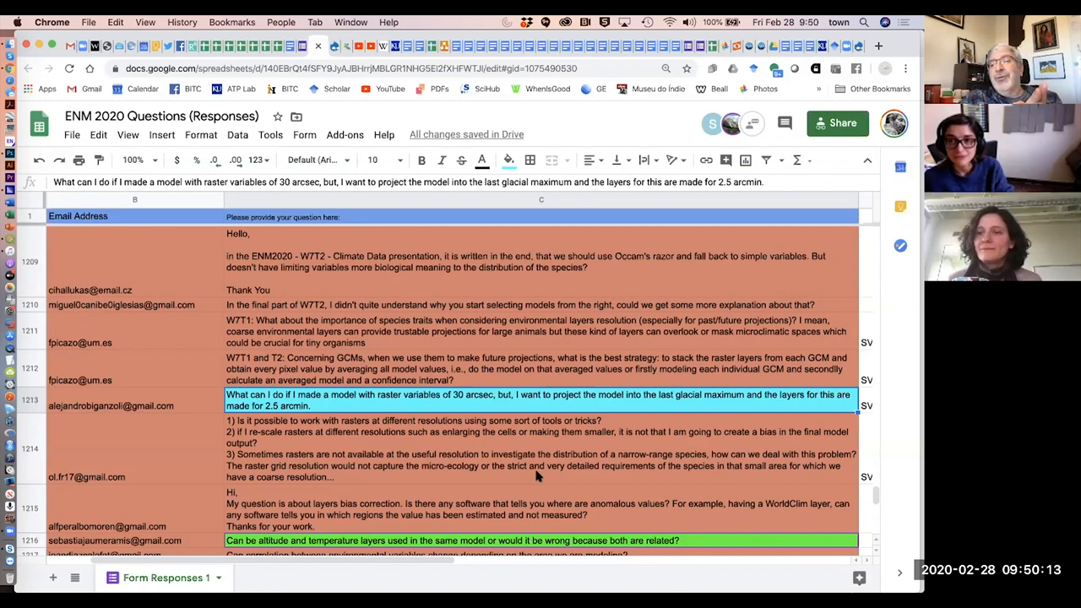
mouse_move(30, 354)
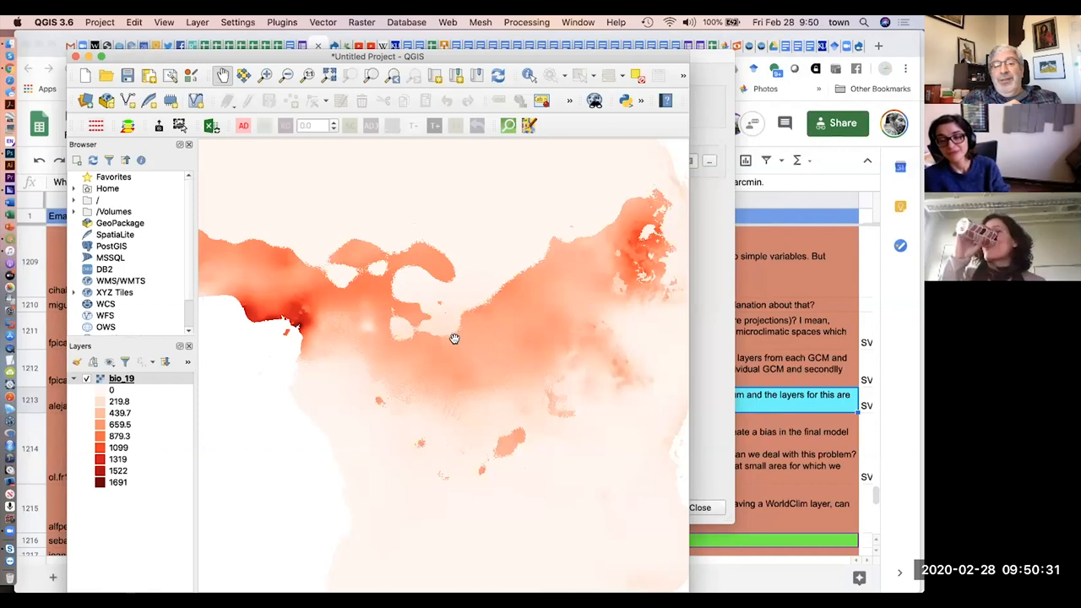
mouse_move(615, 216)
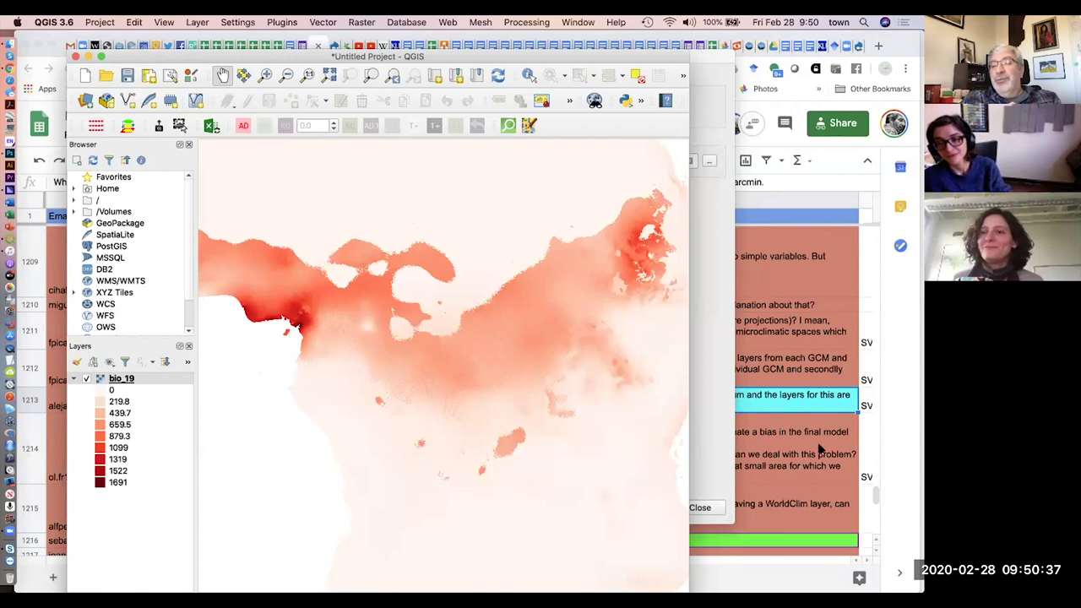
mouse_move(822, 483)
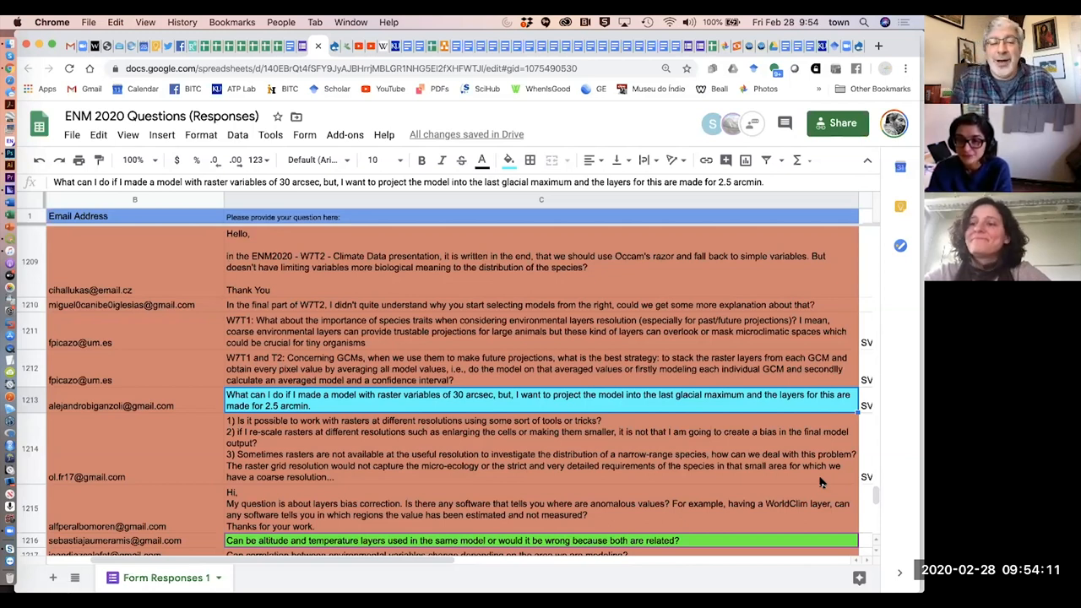
mouse_move(719, 210)
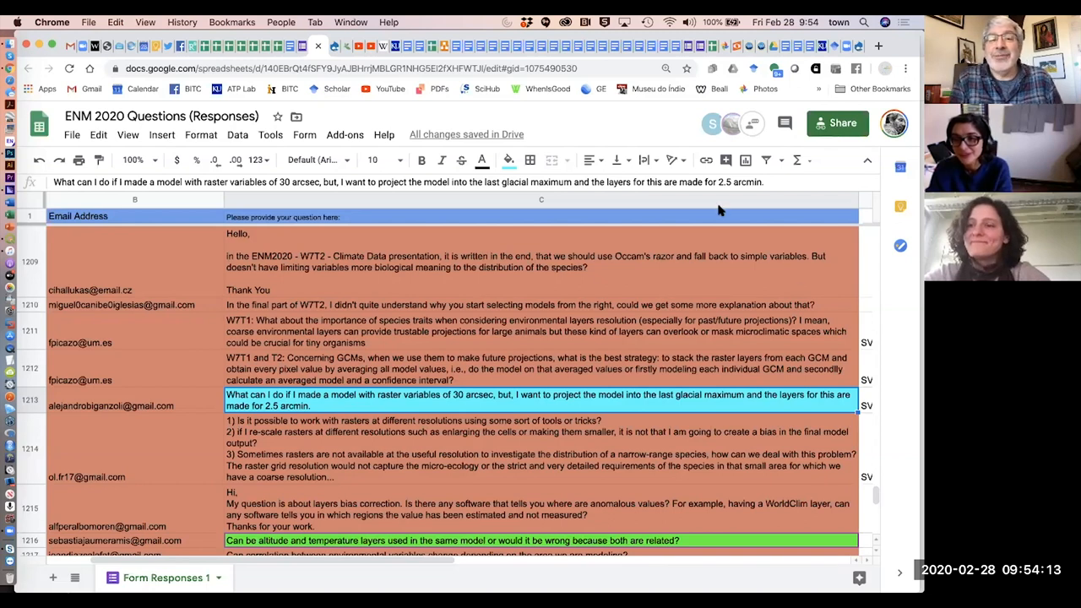